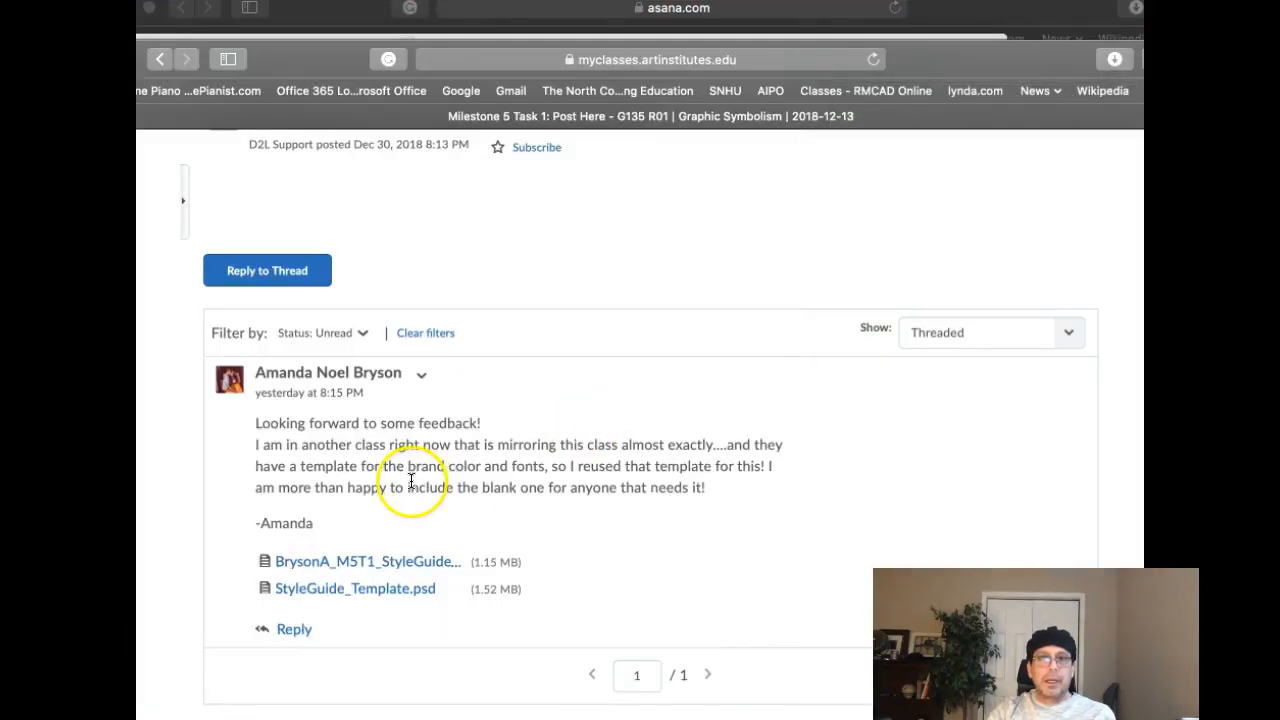
drag(390, 488, 704, 488)
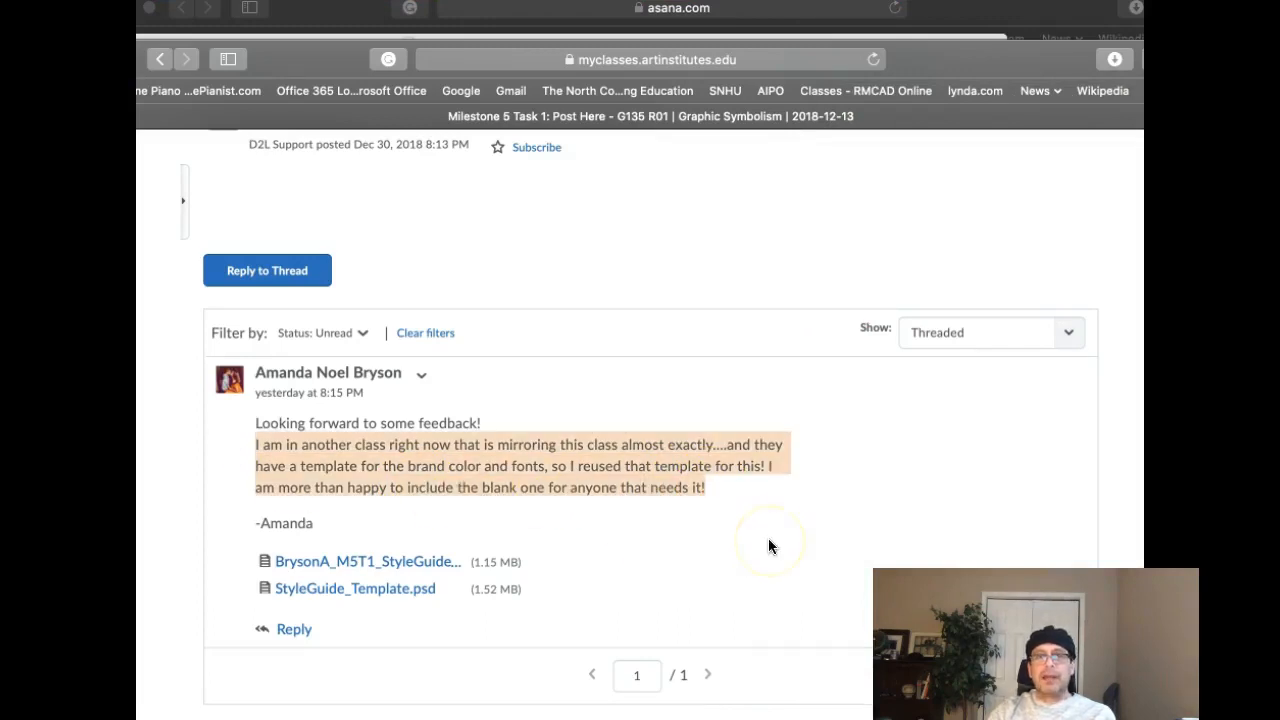
mouse_move(770, 546)
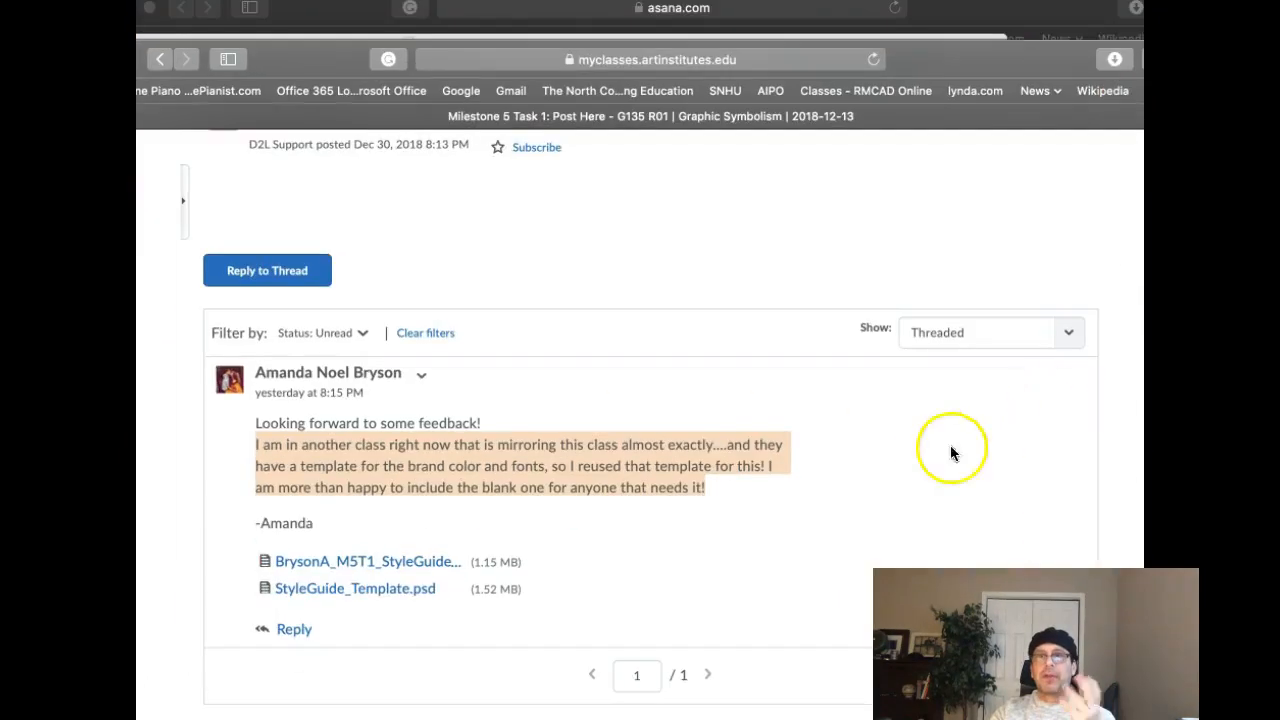
mouse_move(898, 490)
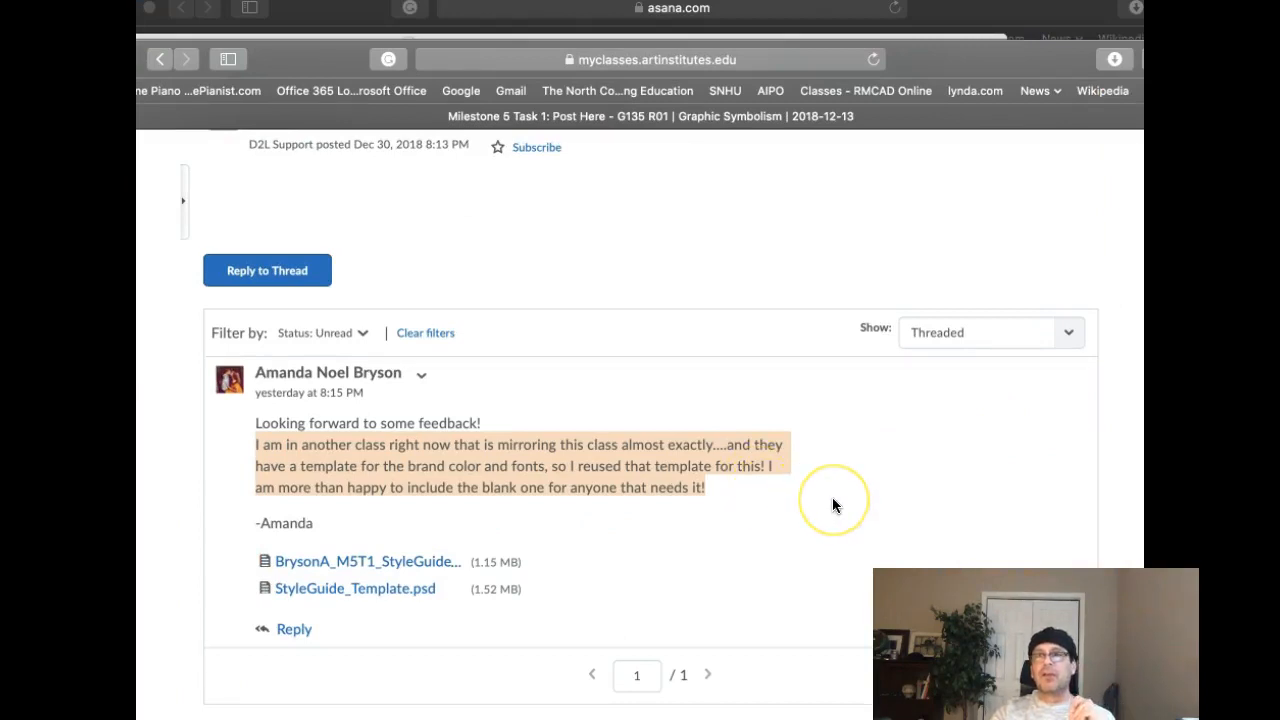
mouse_move(852, 516)
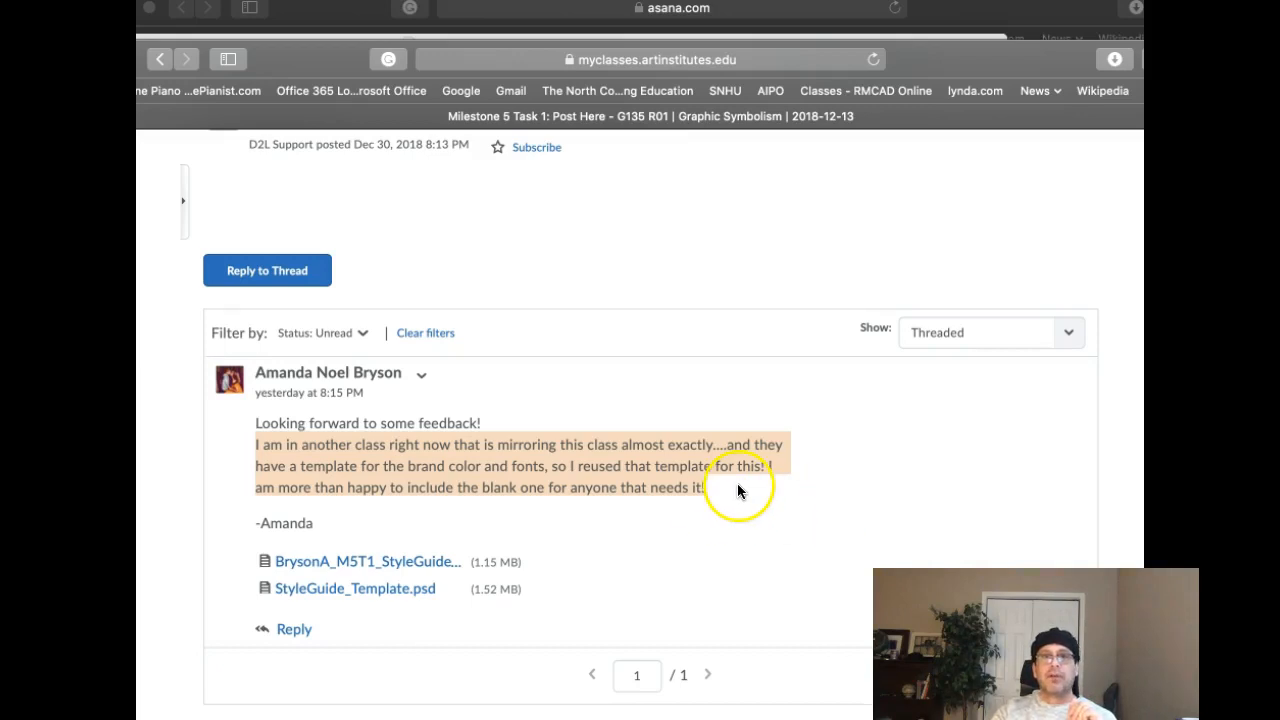
click(368, 560)
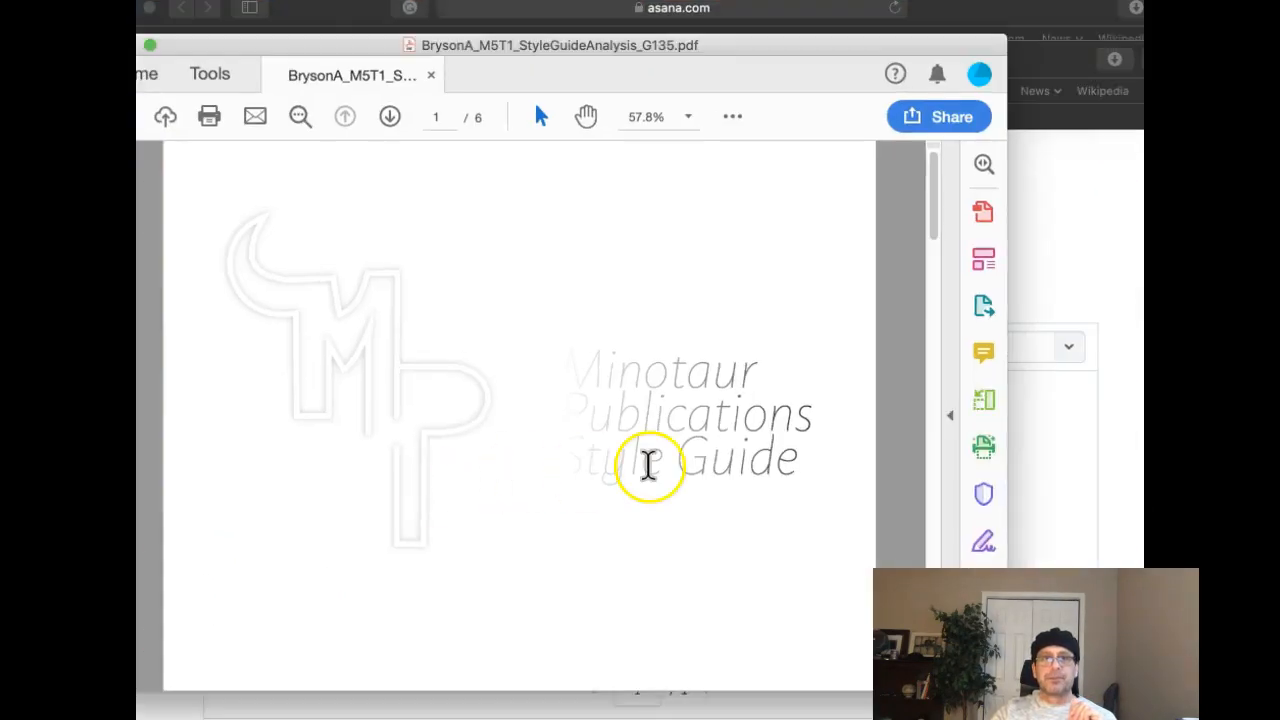
mouse_move(650, 472)
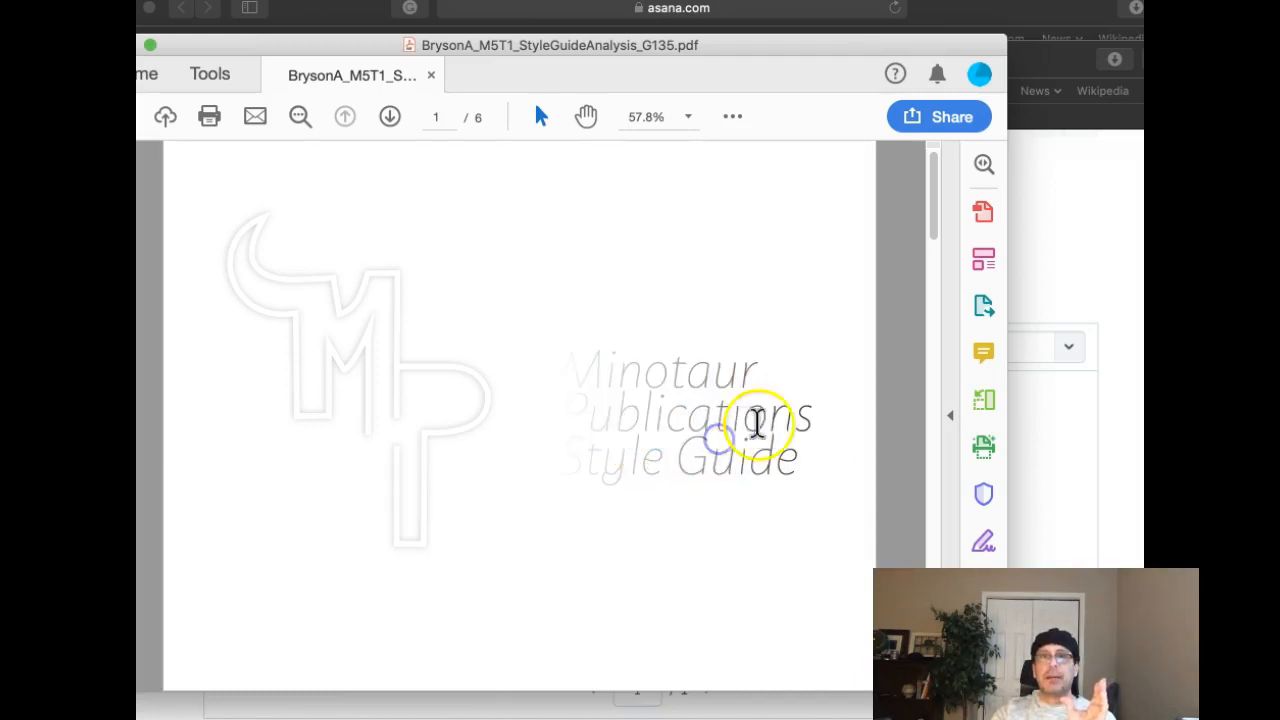
drag(756, 420, 610, 440)
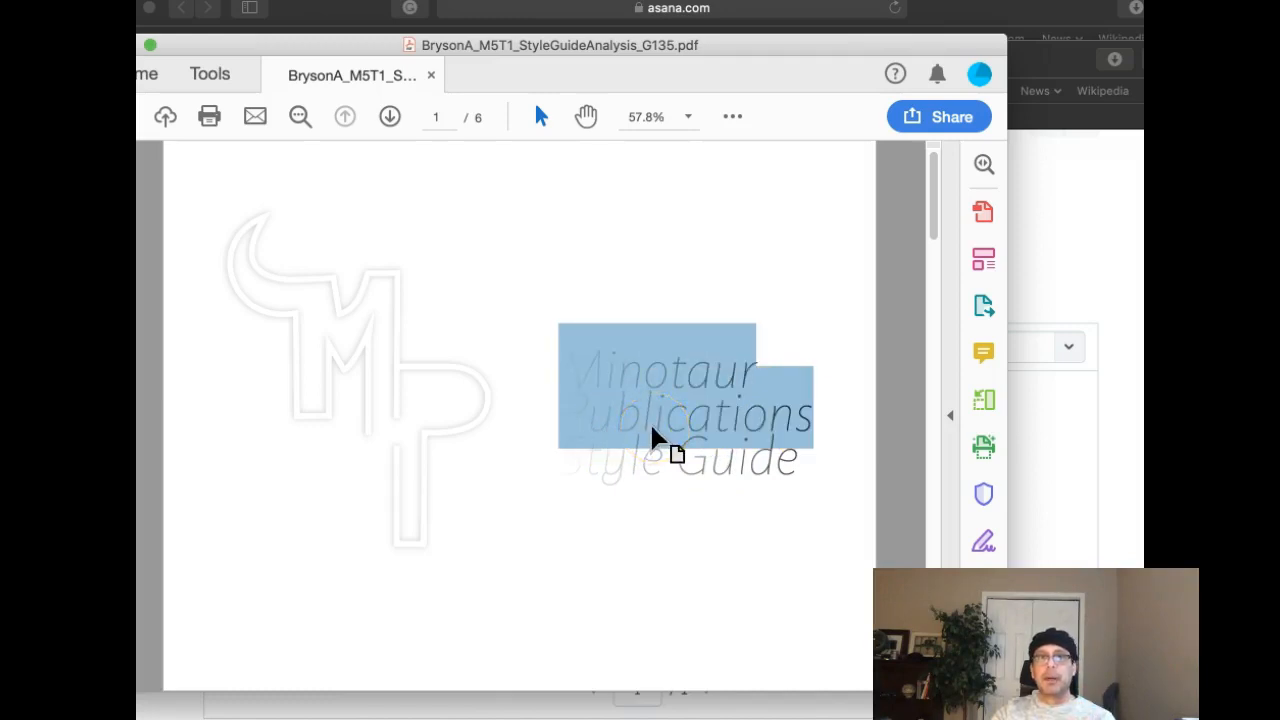
click(388, 116)
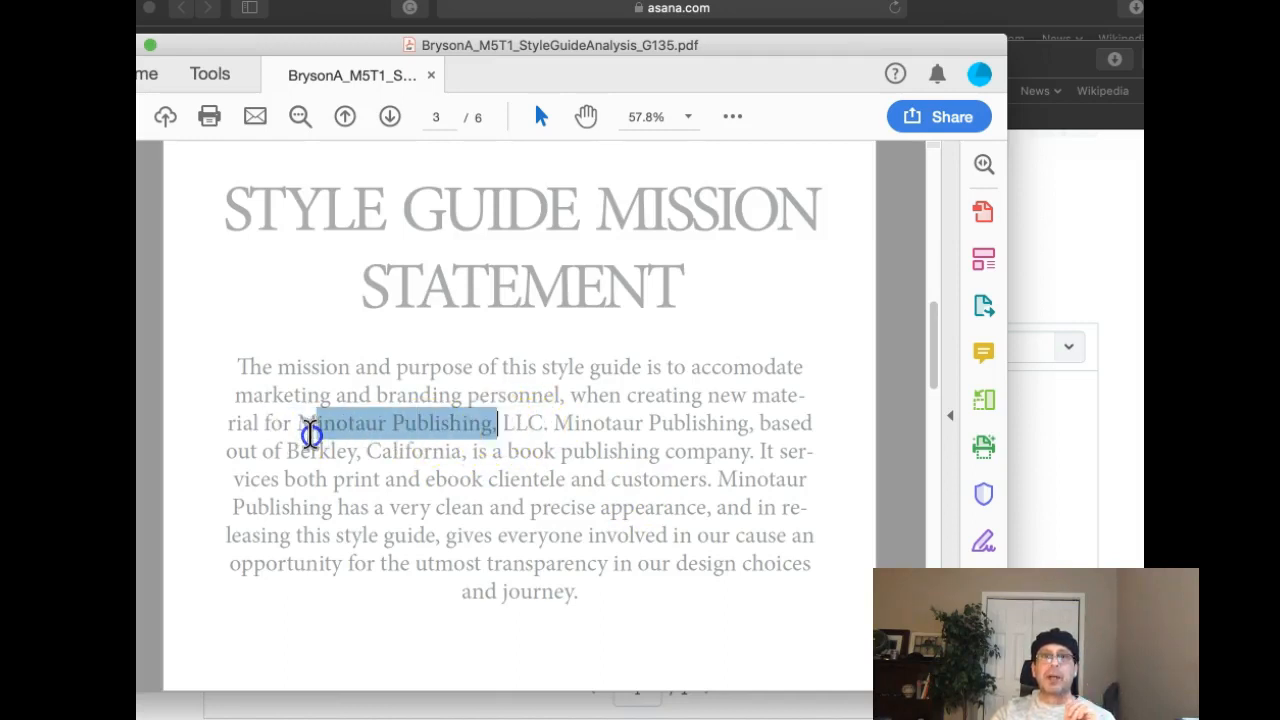
mouse_move(612, 360)
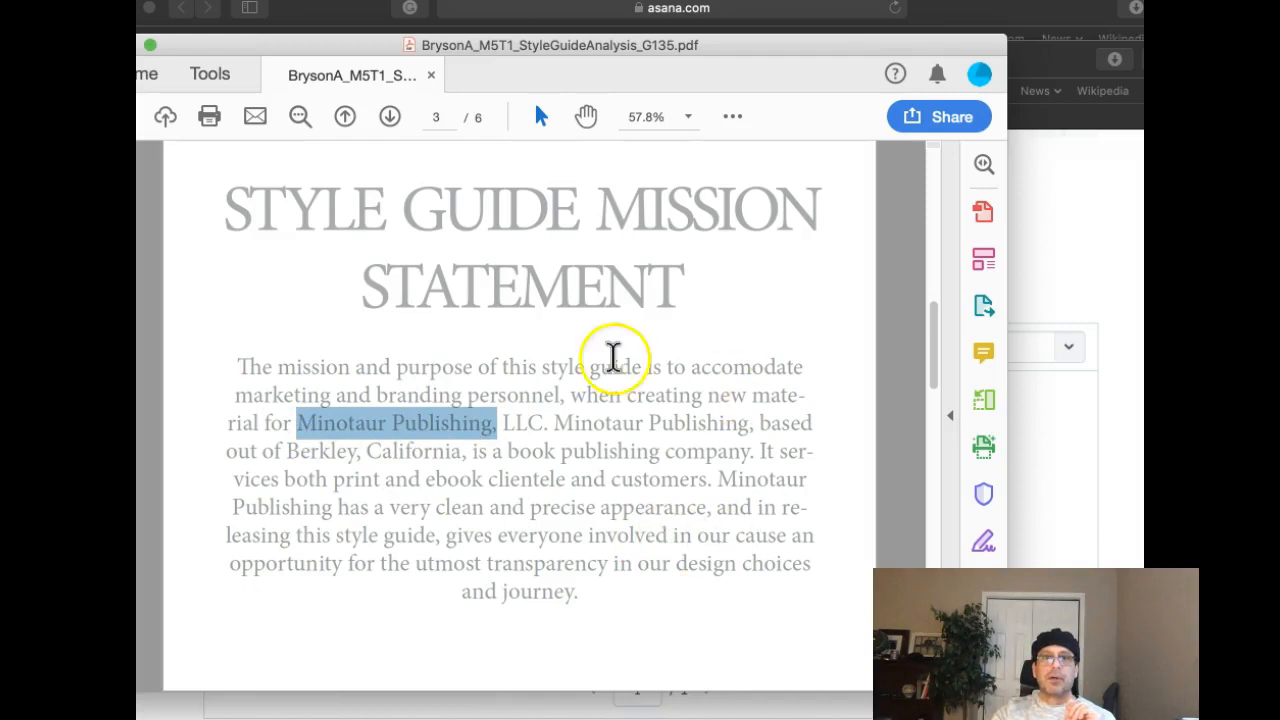
Move the style guide to page 3, the Style Guide Mission Statement.
click(388, 116)
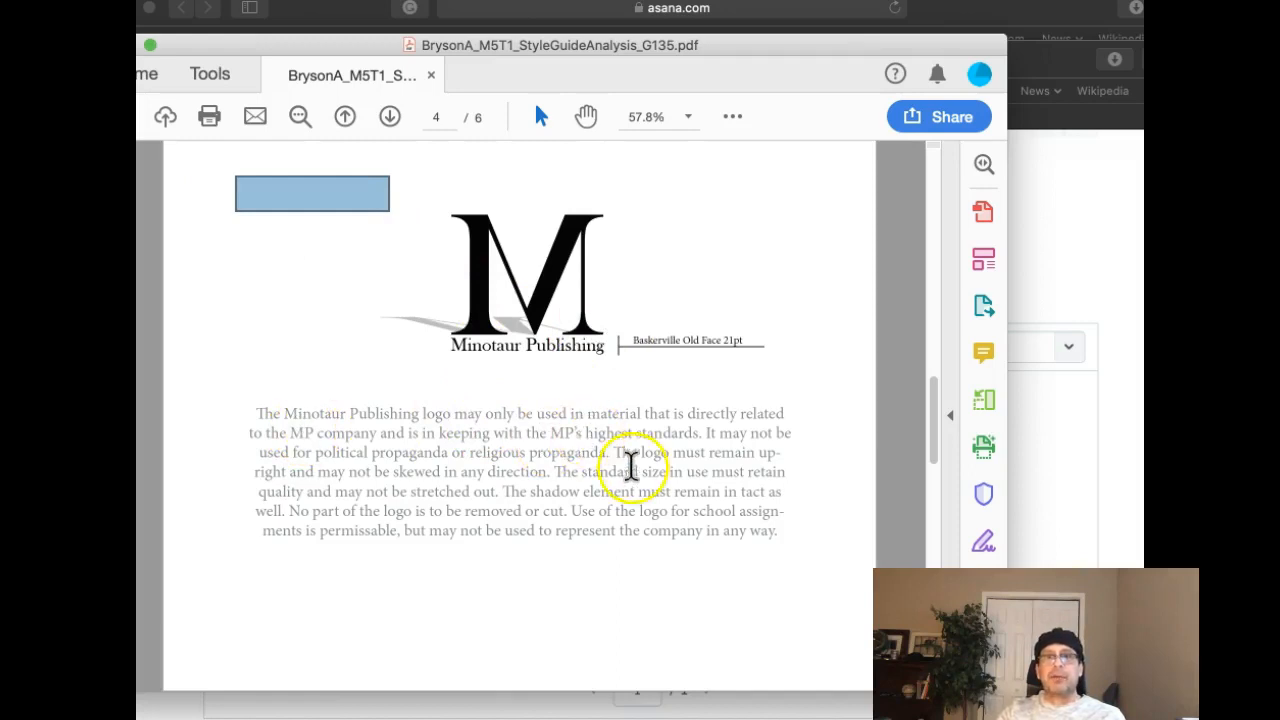
mouse_move(690, 480)
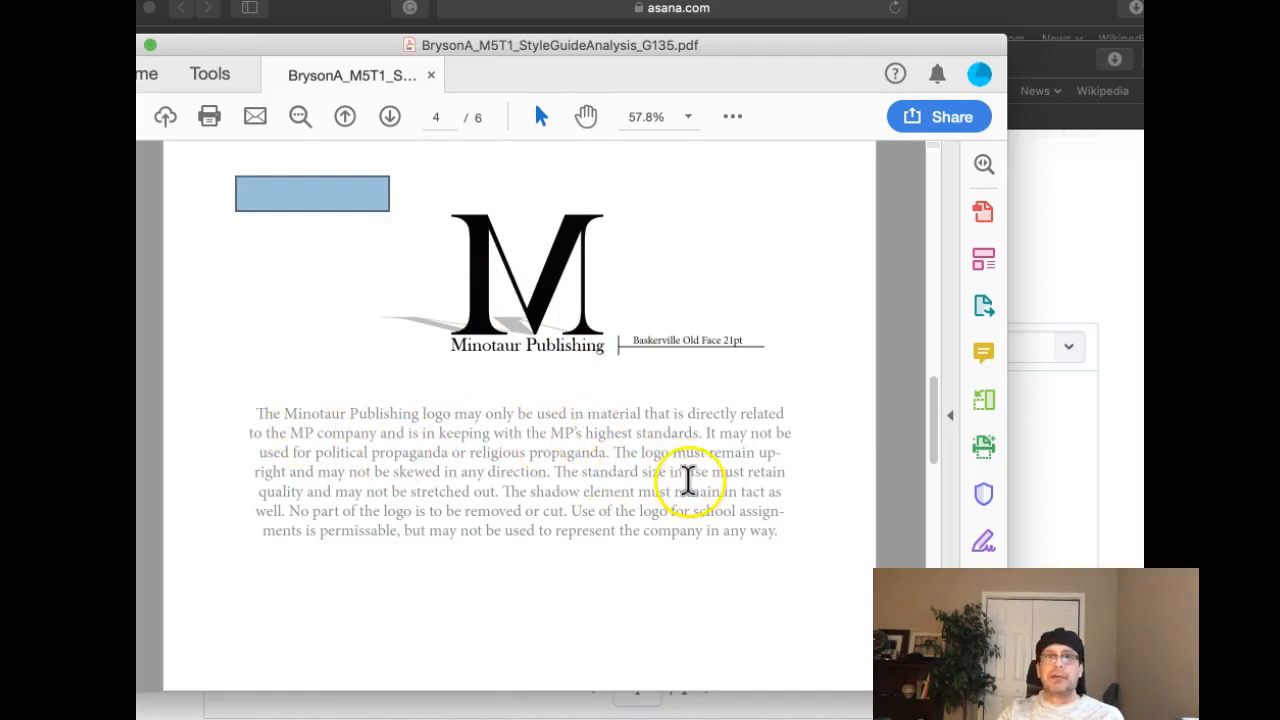
mouse_move(604, 376)
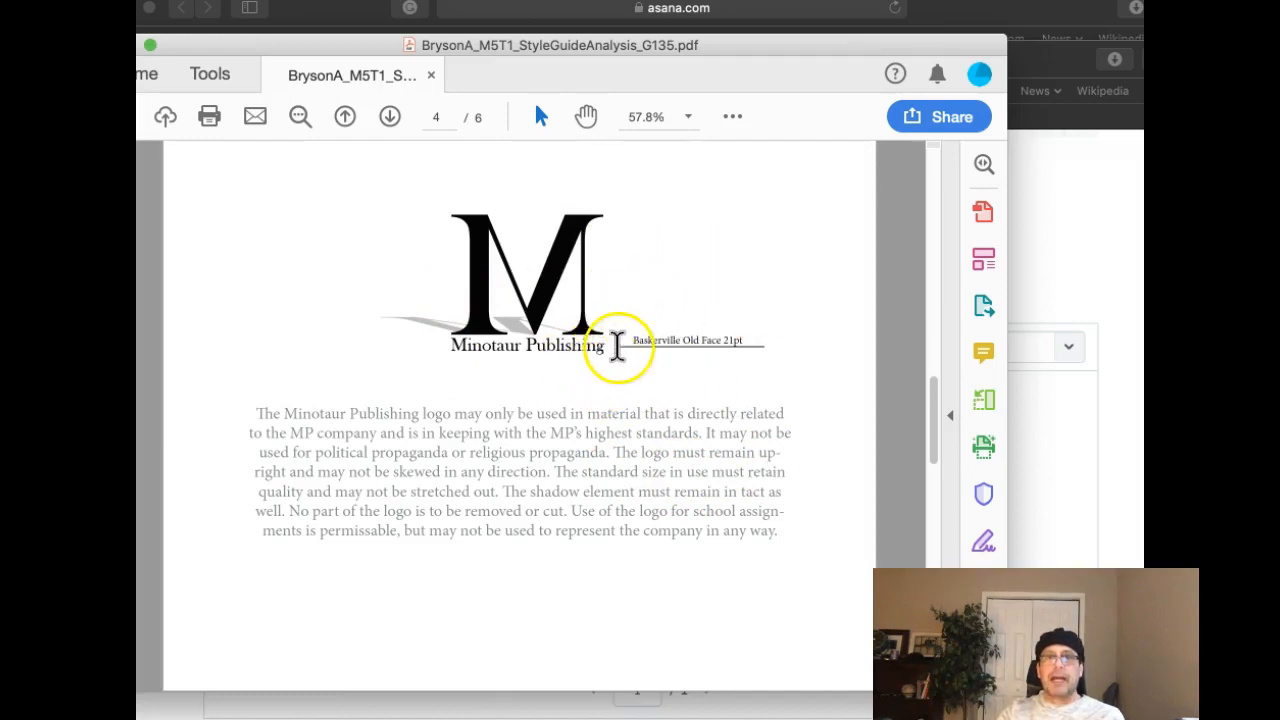
mouse_move(556, 256)
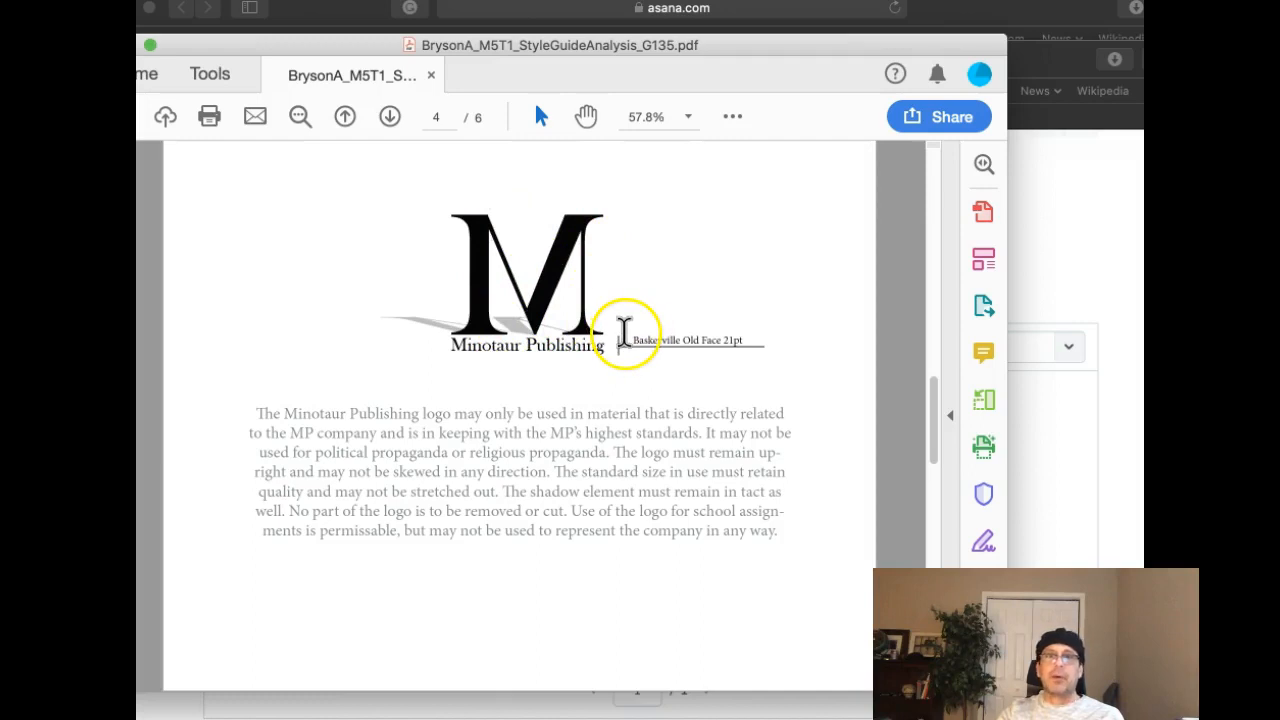
mouse_move(616, 330)
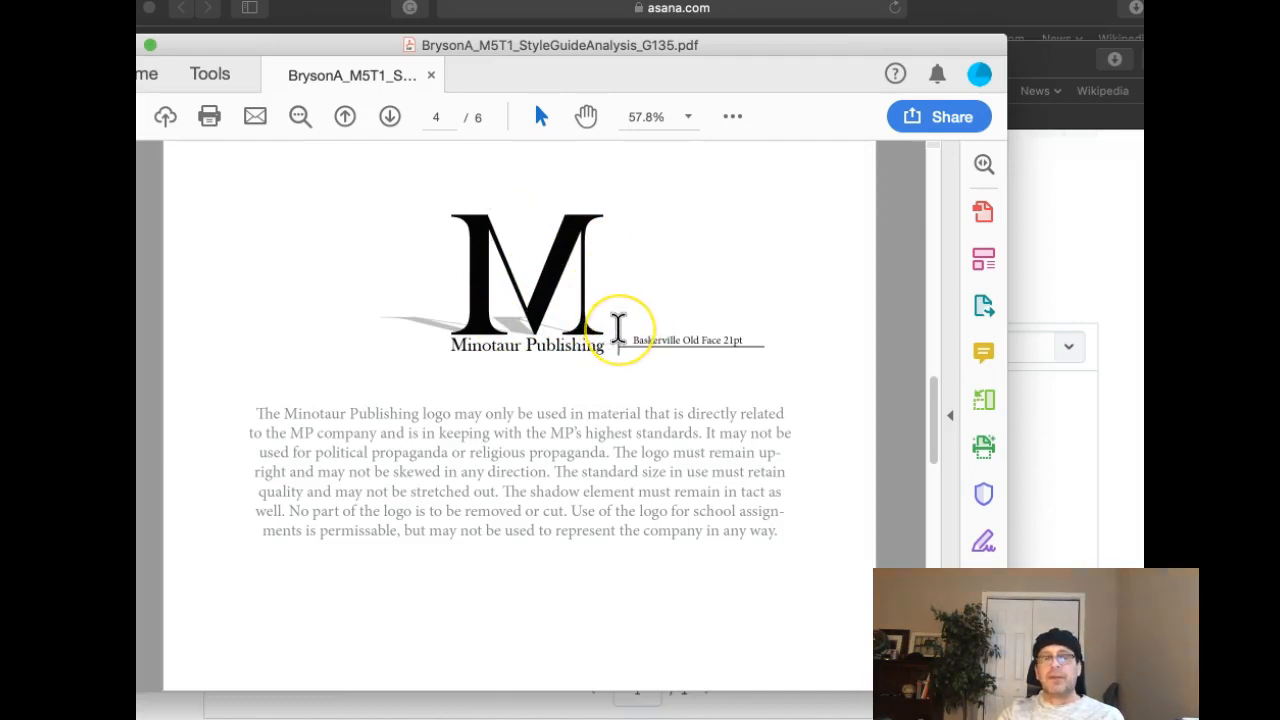
mouse_move(584, 300)
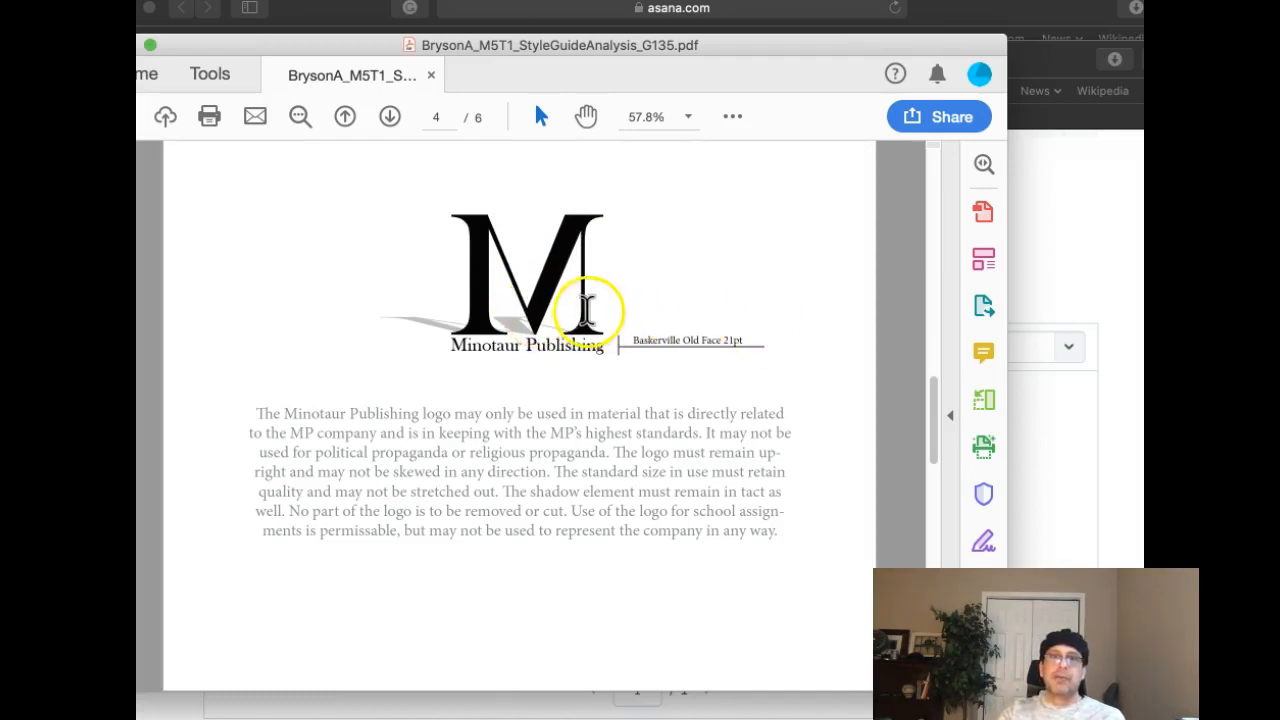
mouse_move(478, 330)
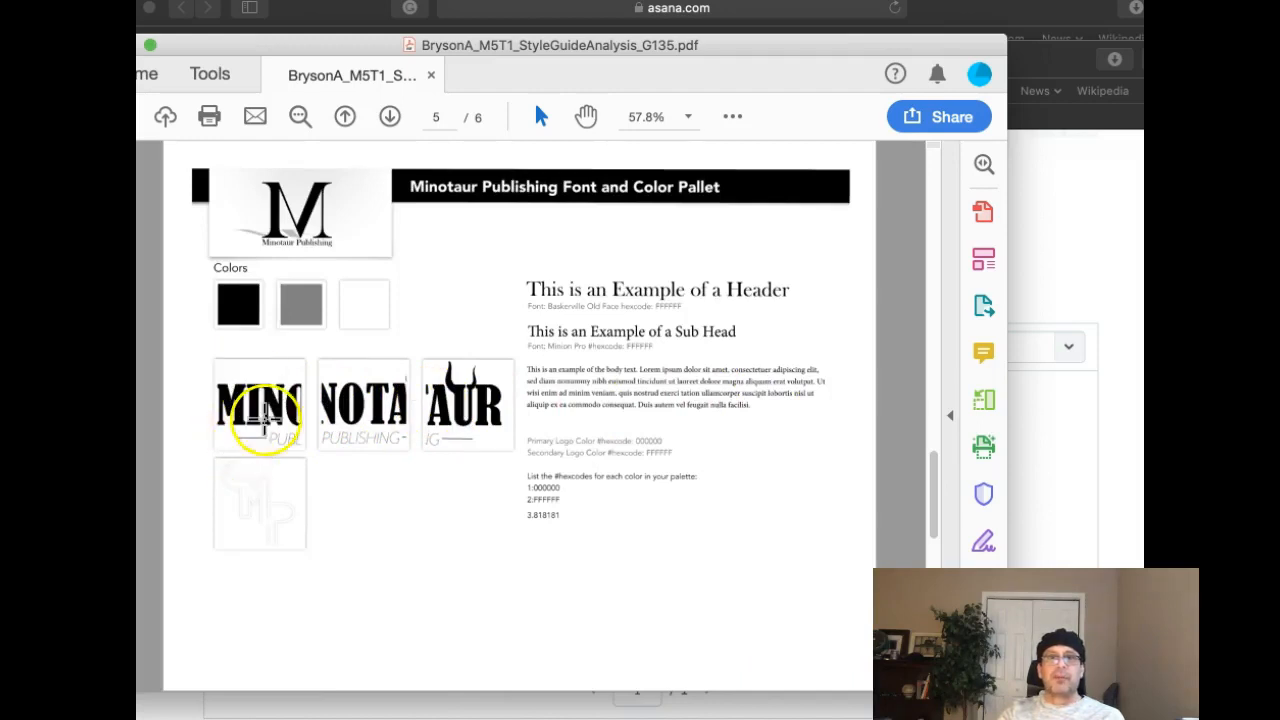
mouse_move(480, 414)
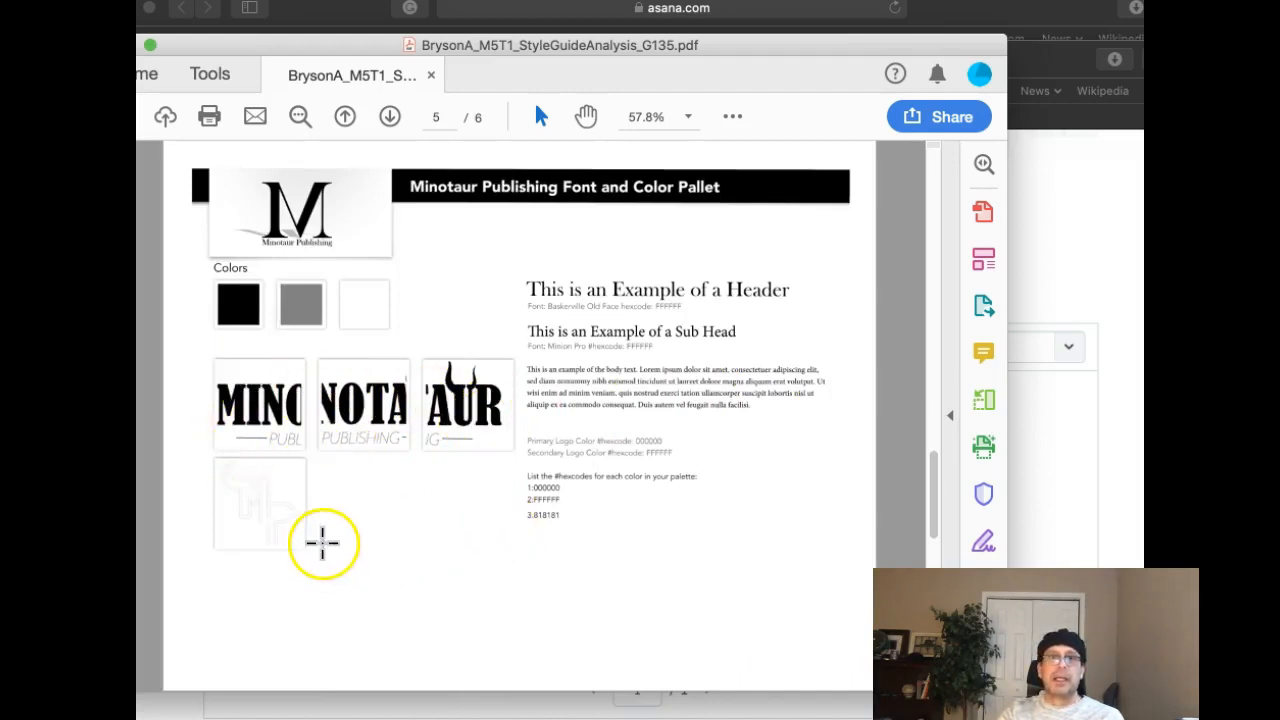
mouse_move(324, 496)
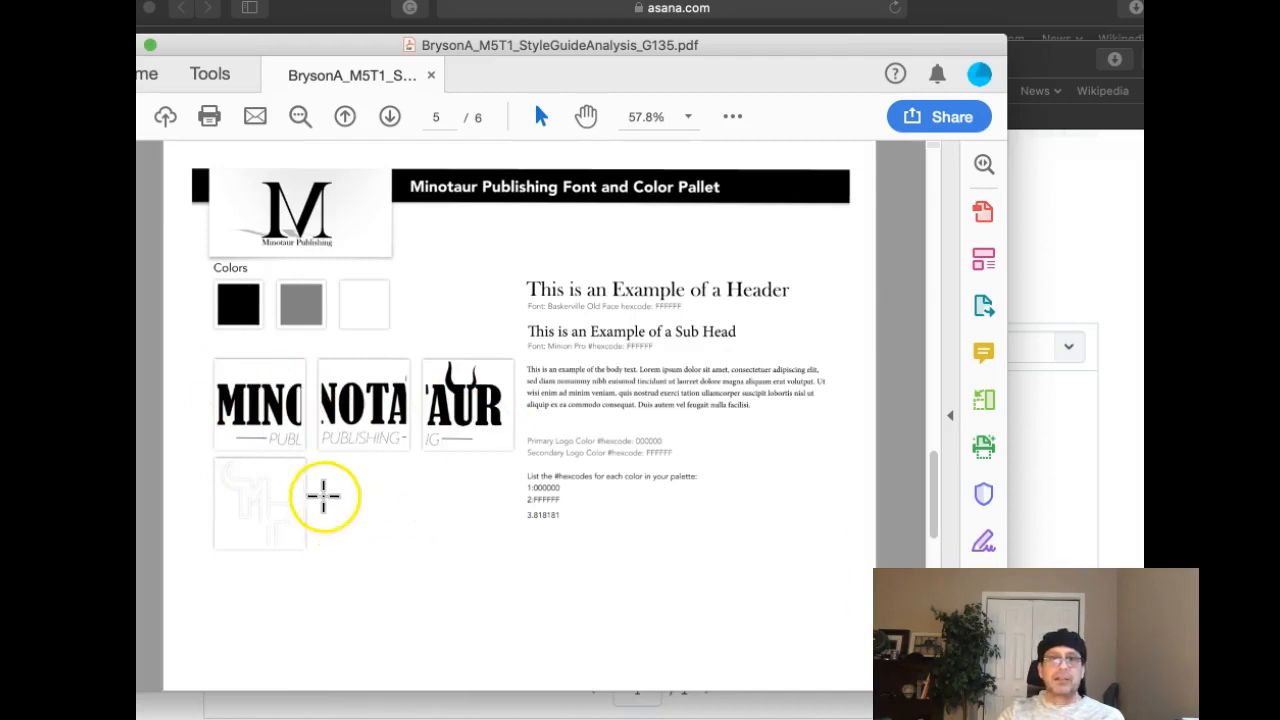
mouse_move(346, 184)
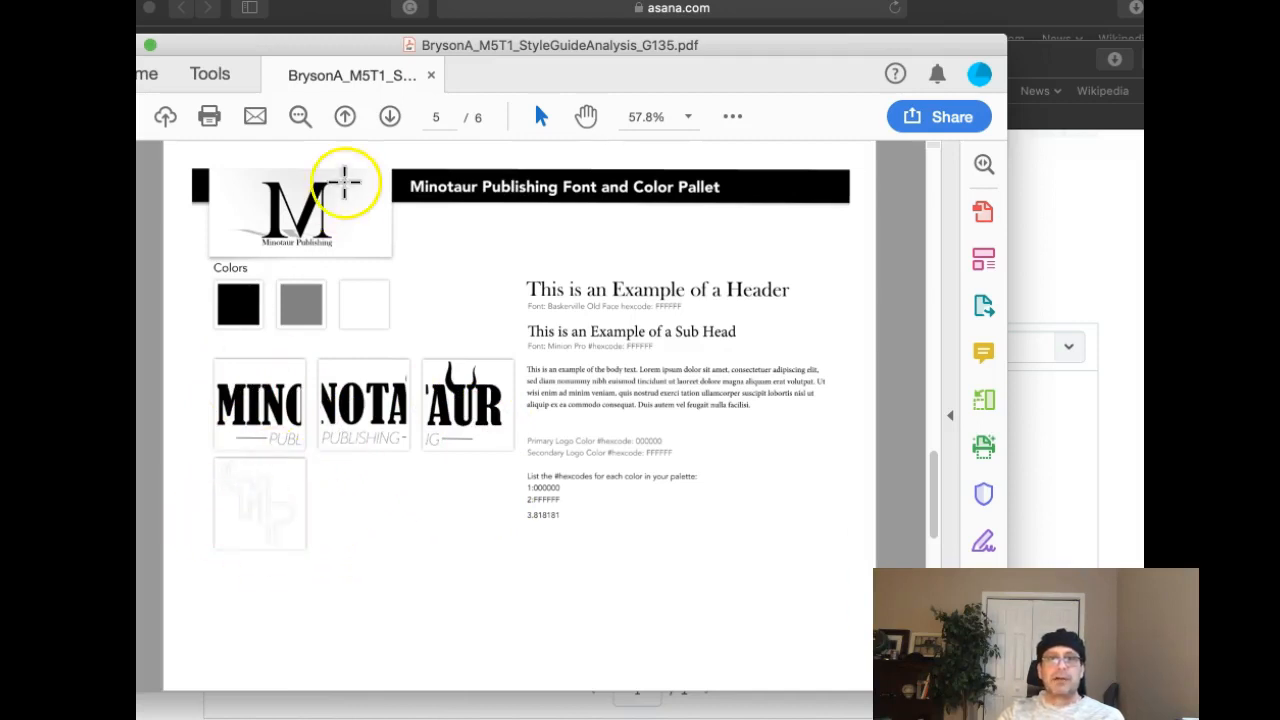
mouse_move(258, 364)
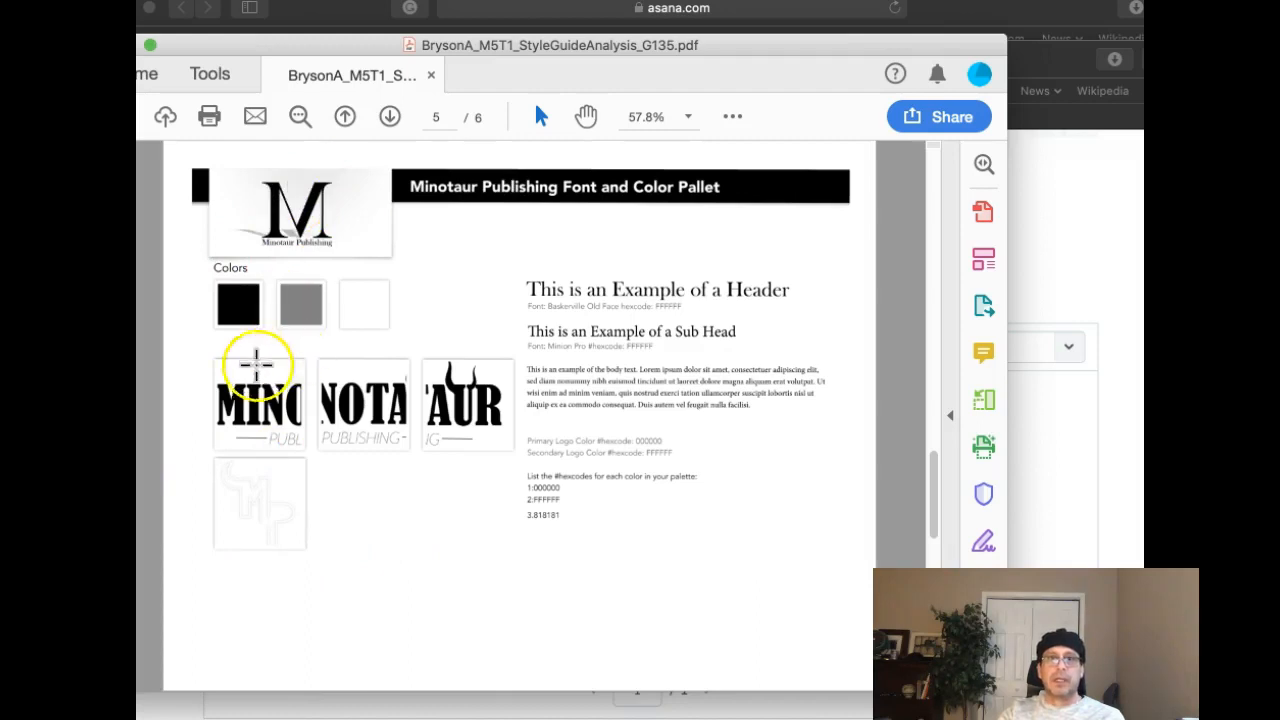
mouse_move(570, 420)
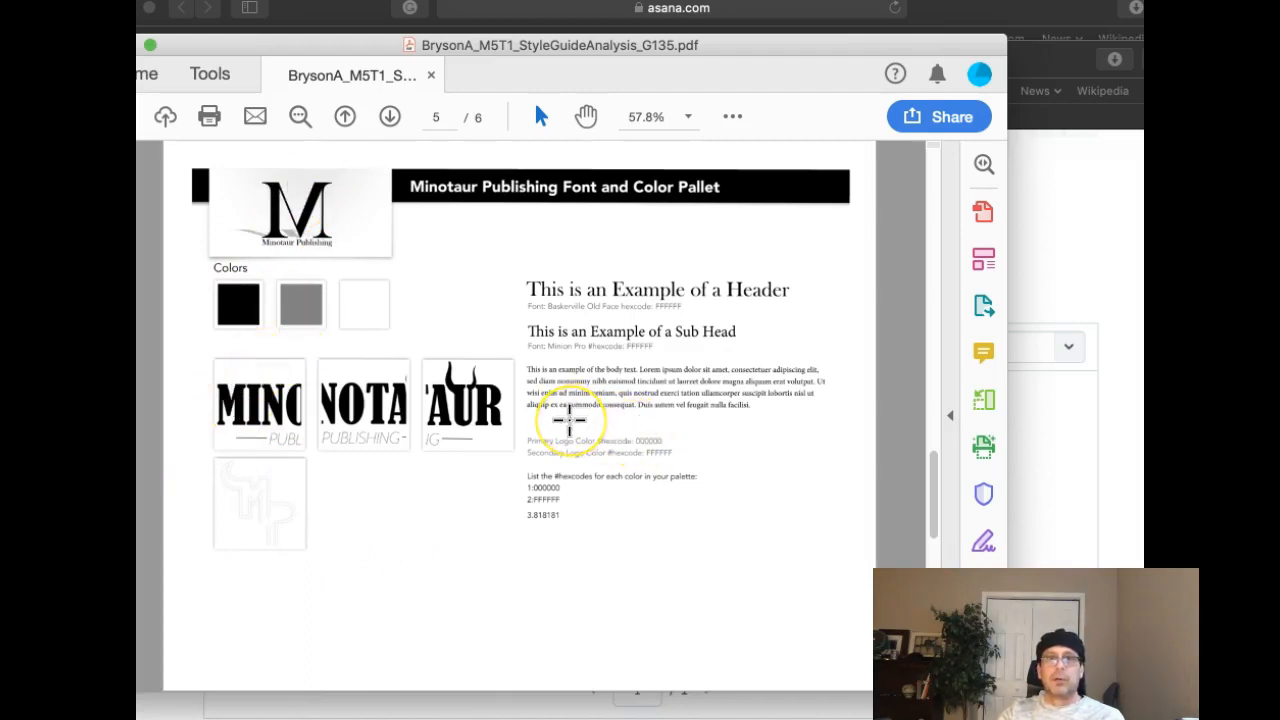
click(344, 116)
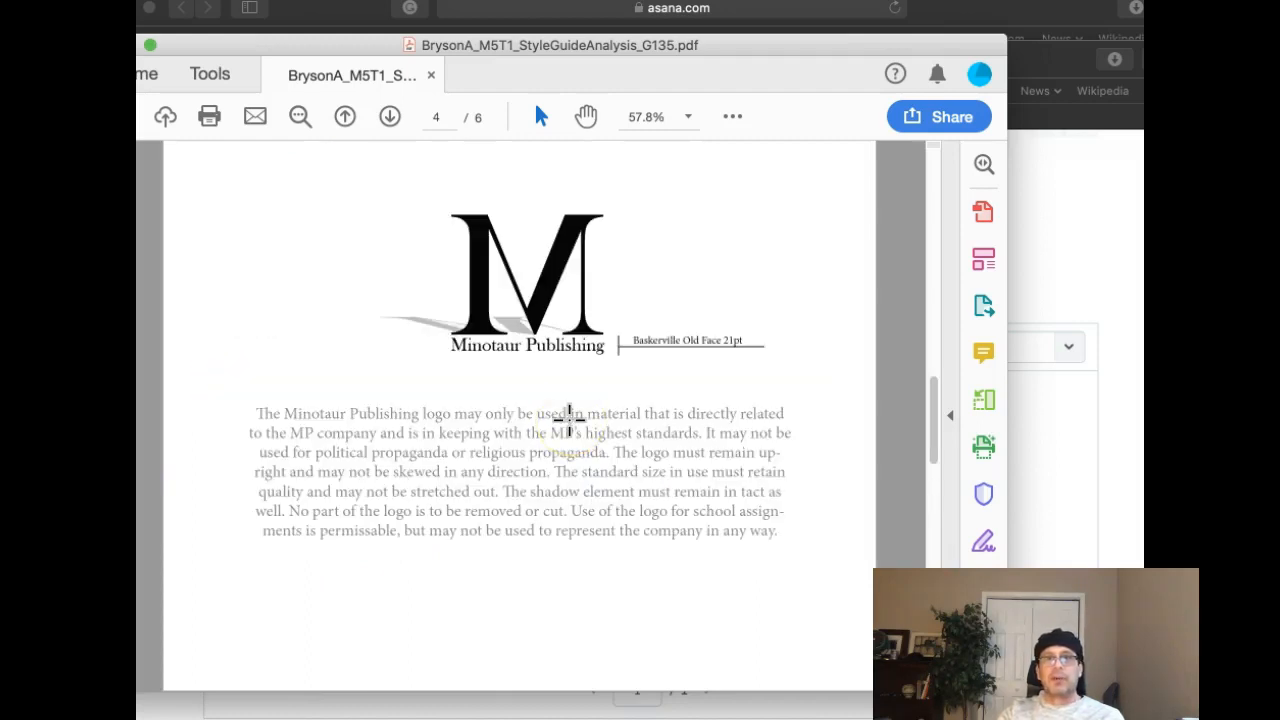
click(388, 116)
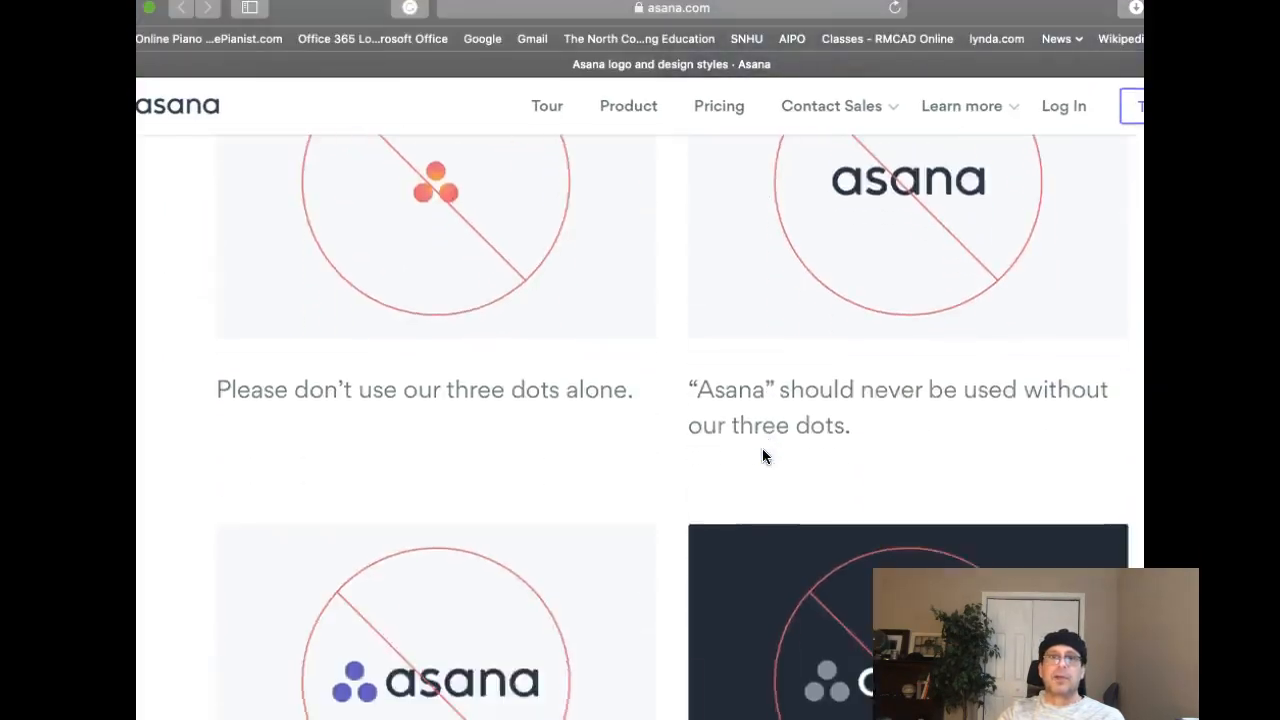
Scroll the Asana logo page to the Clearspace red-zone examples.
scroll(down, 3)
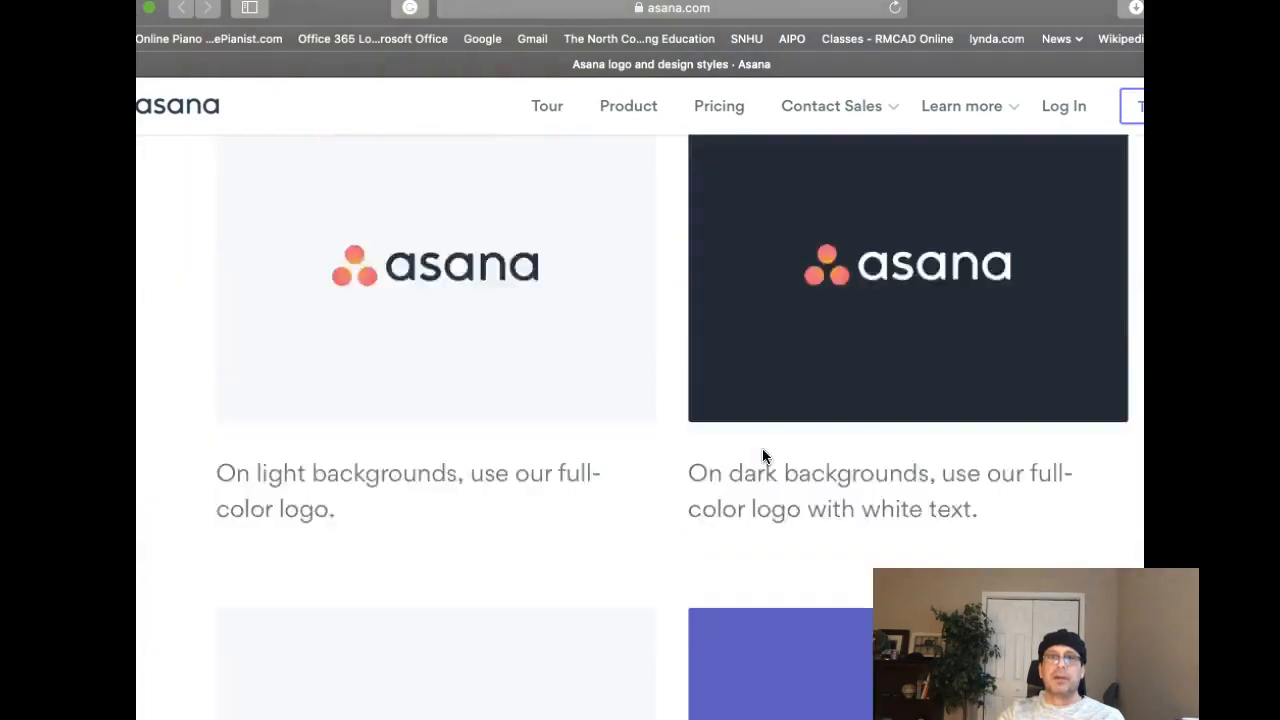
scroll(down, 3)
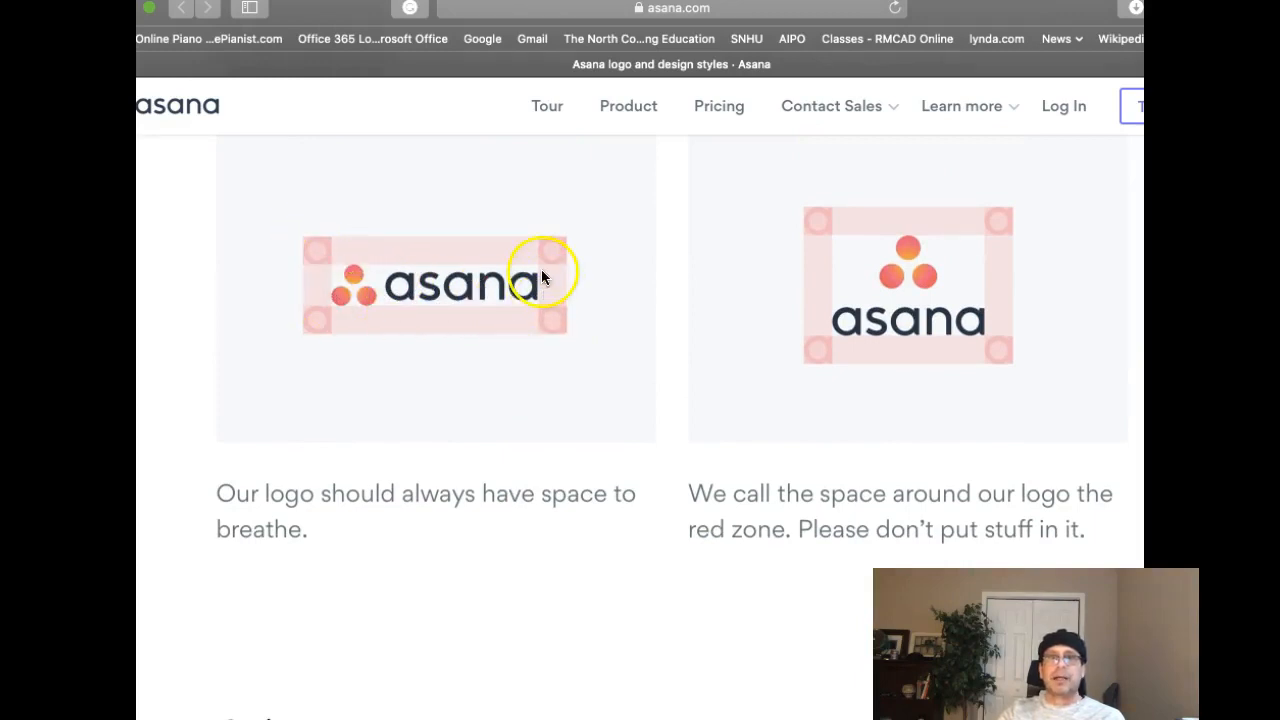
mouse_move(538, 310)
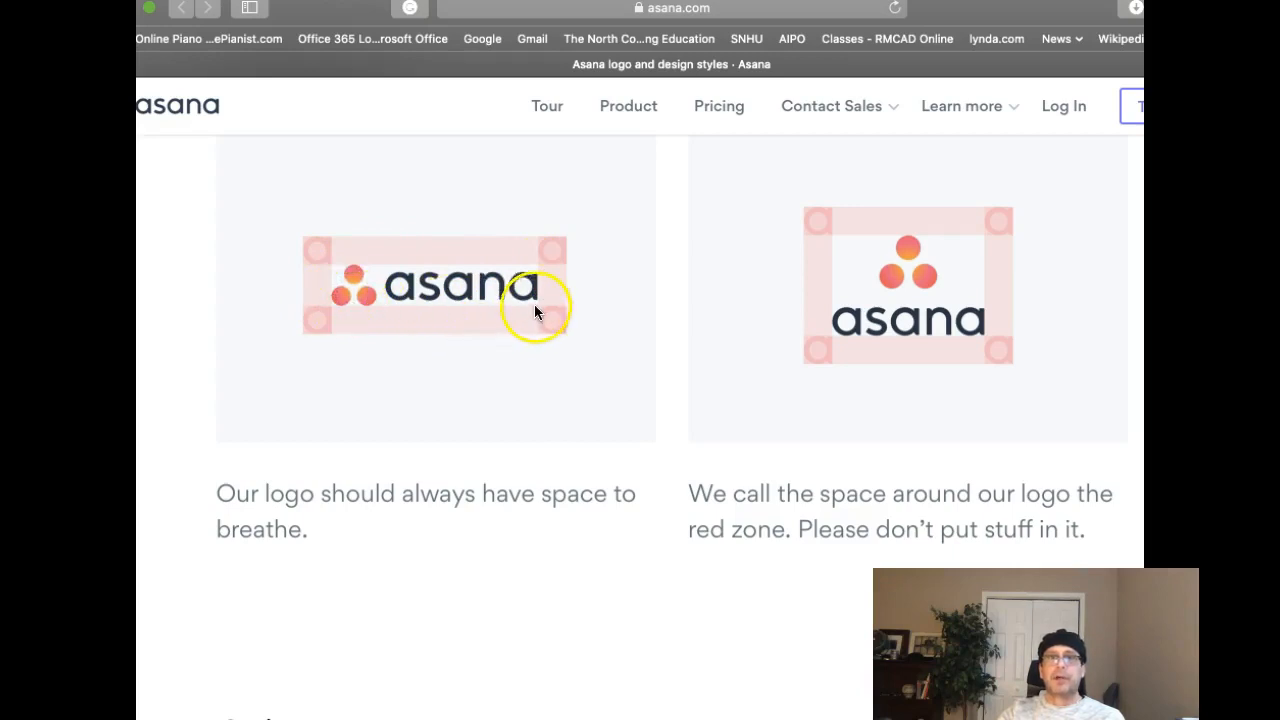
mouse_move(376, 284)
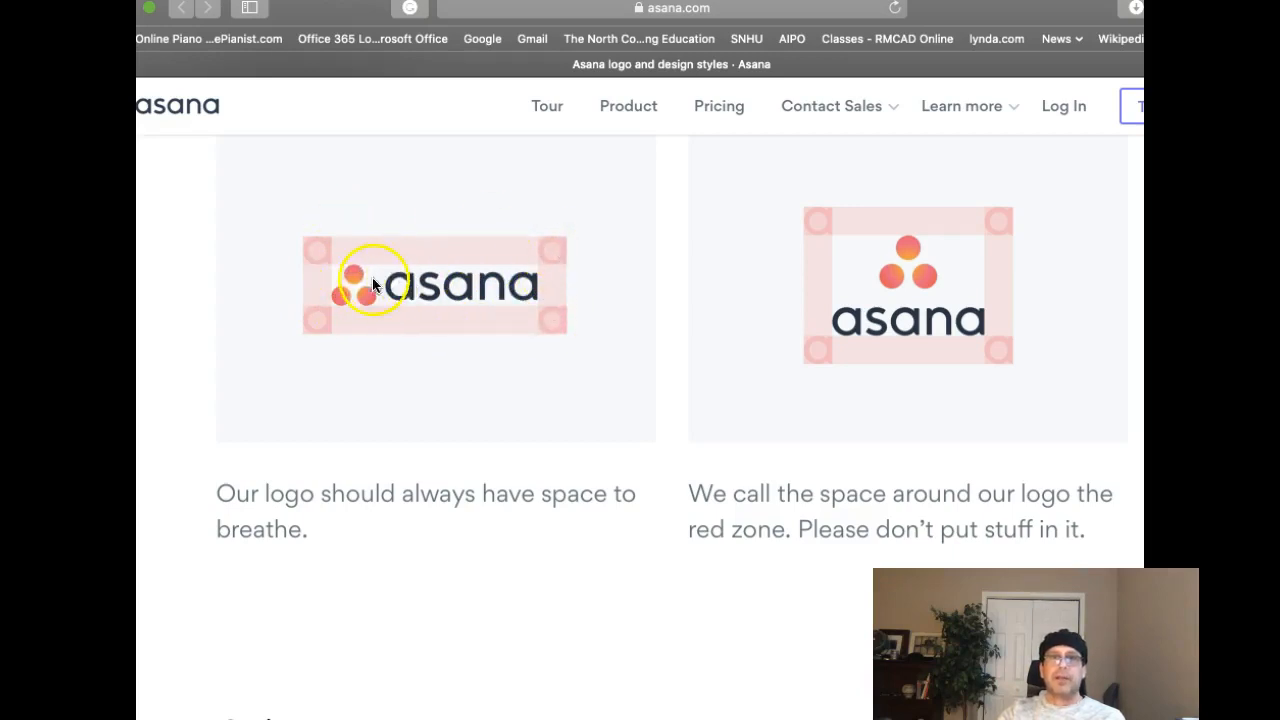
mouse_move(308, 248)
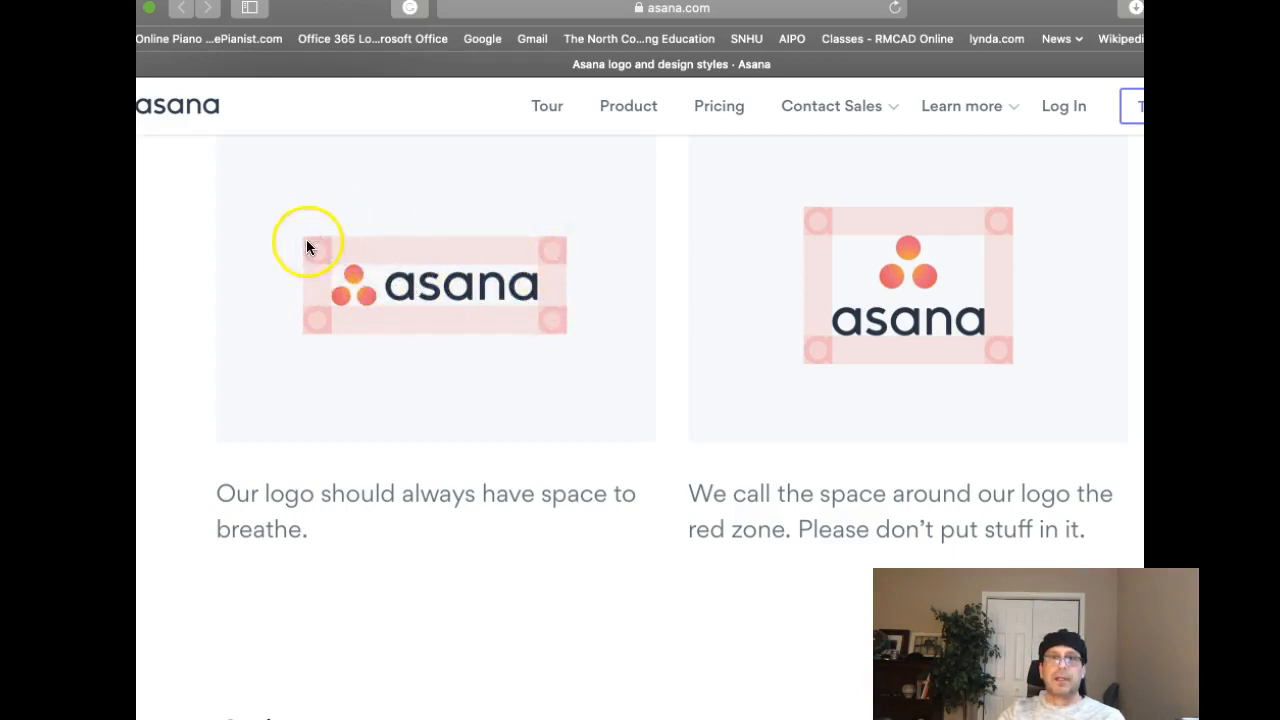
mouse_move(548, 264)
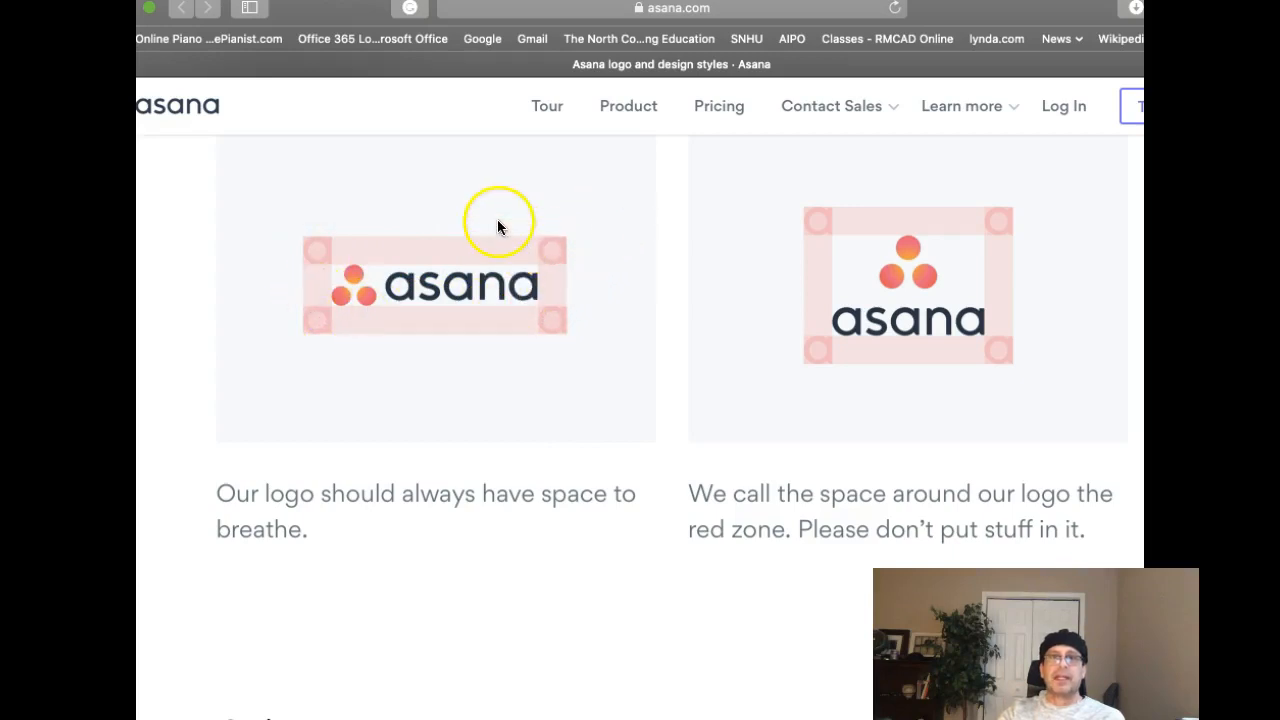
mouse_move(612, 344)
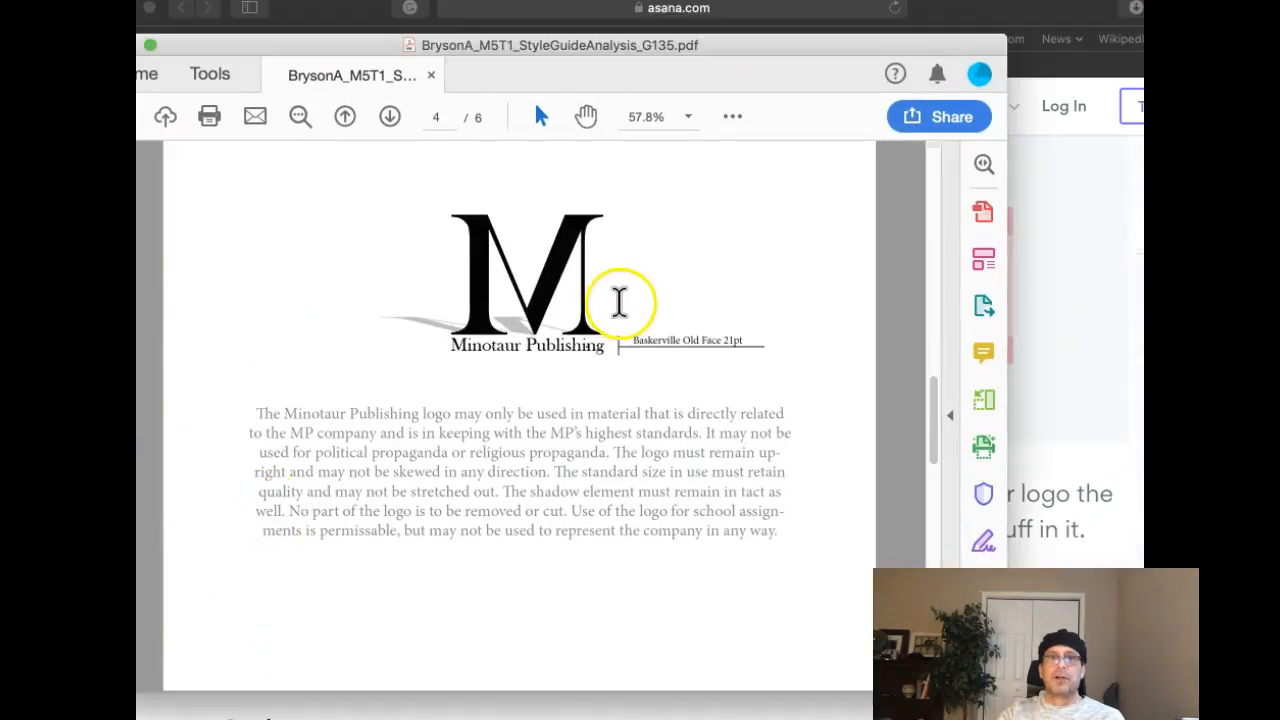
mouse_move(642, 348)
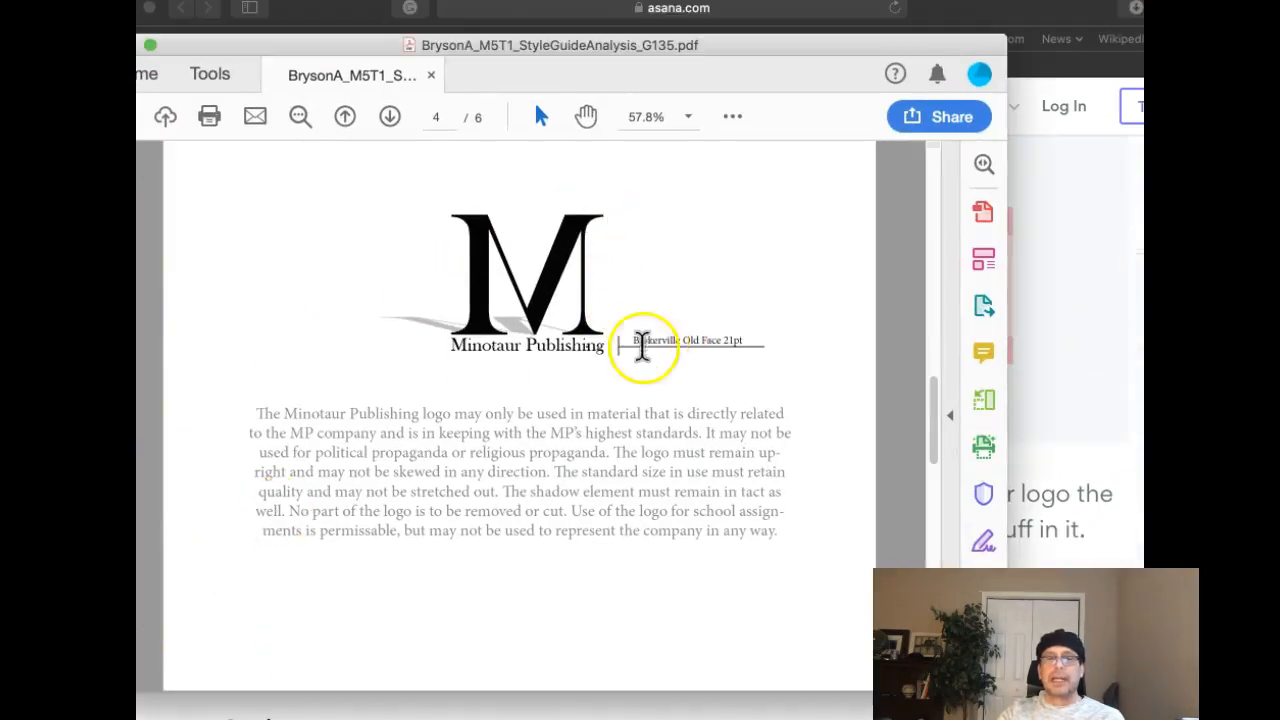
mouse_move(512, 520)
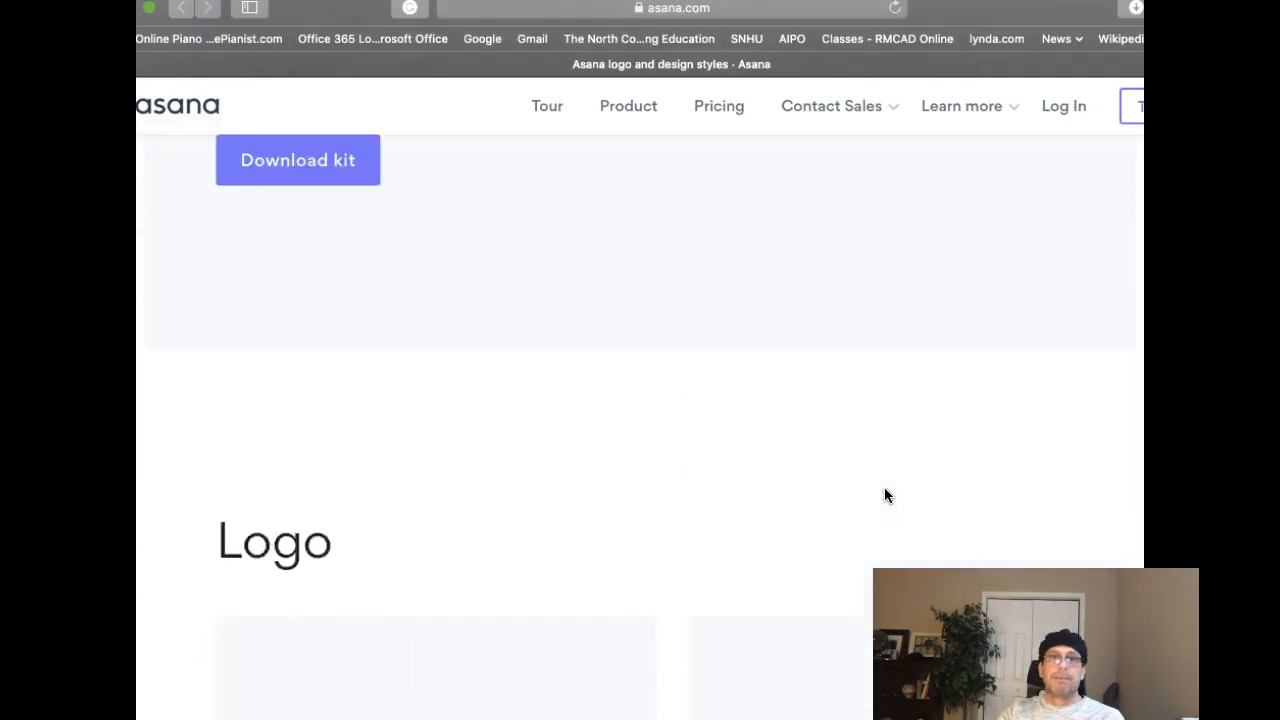
Scroll the Asana brand page to the Color section with navy one-color and white-on-dark logos.
scroll(down, 3)
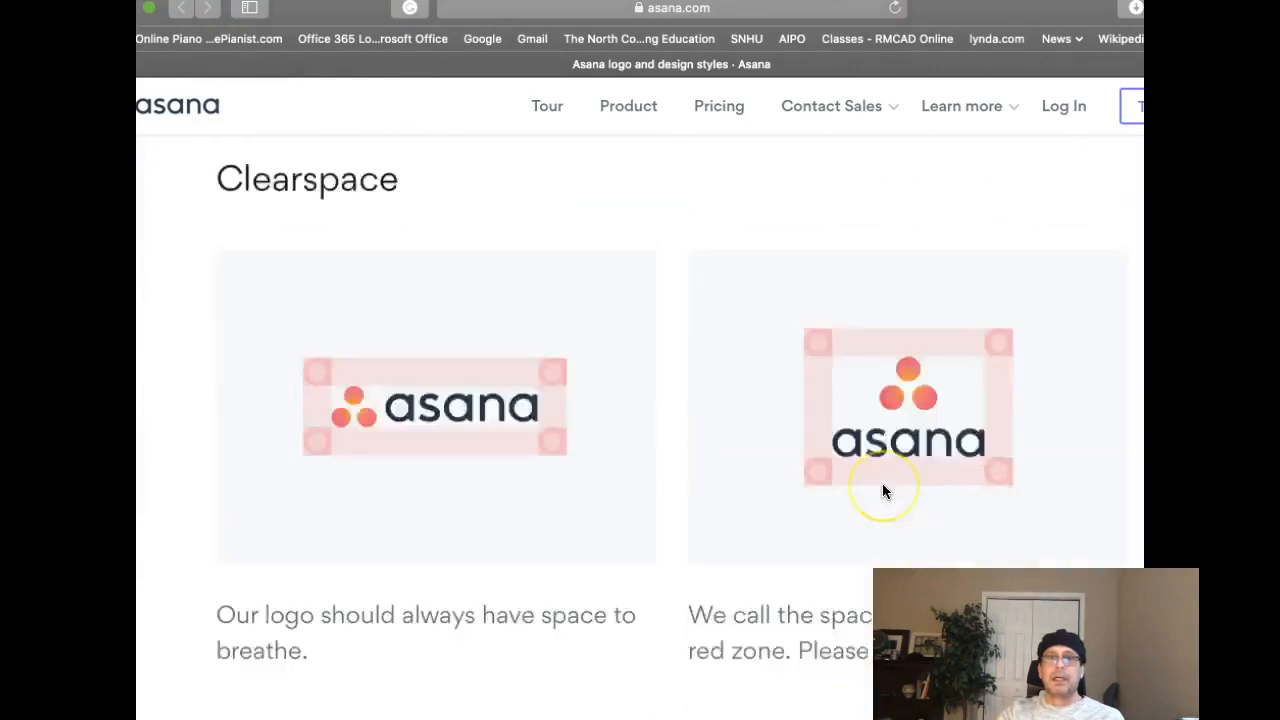
scroll(down, 3)
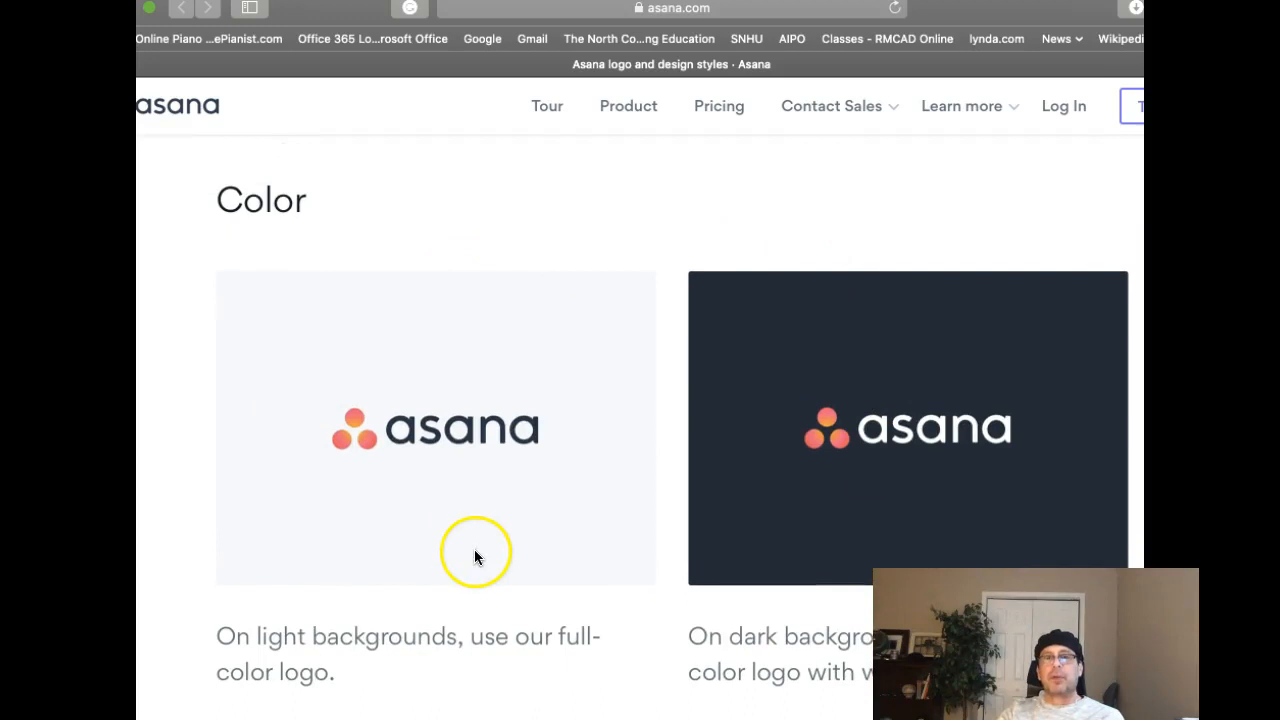
mouse_move(408, 356)
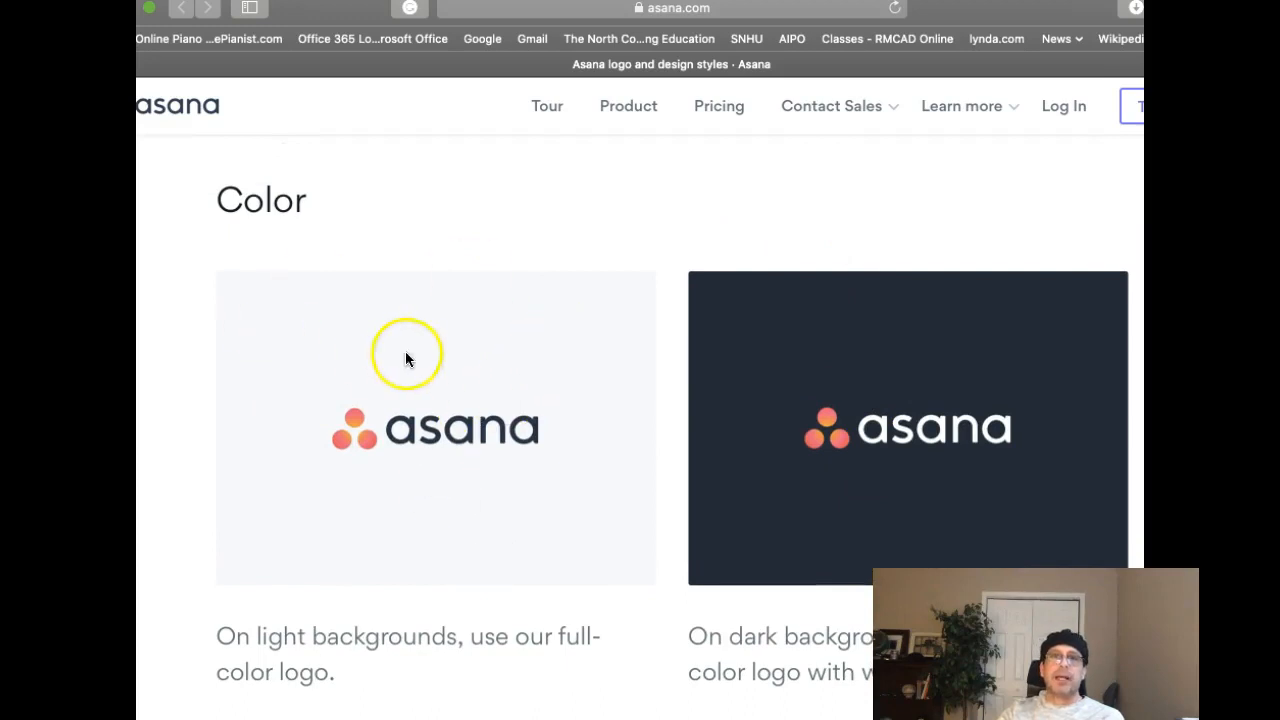
scroll(down, 3)
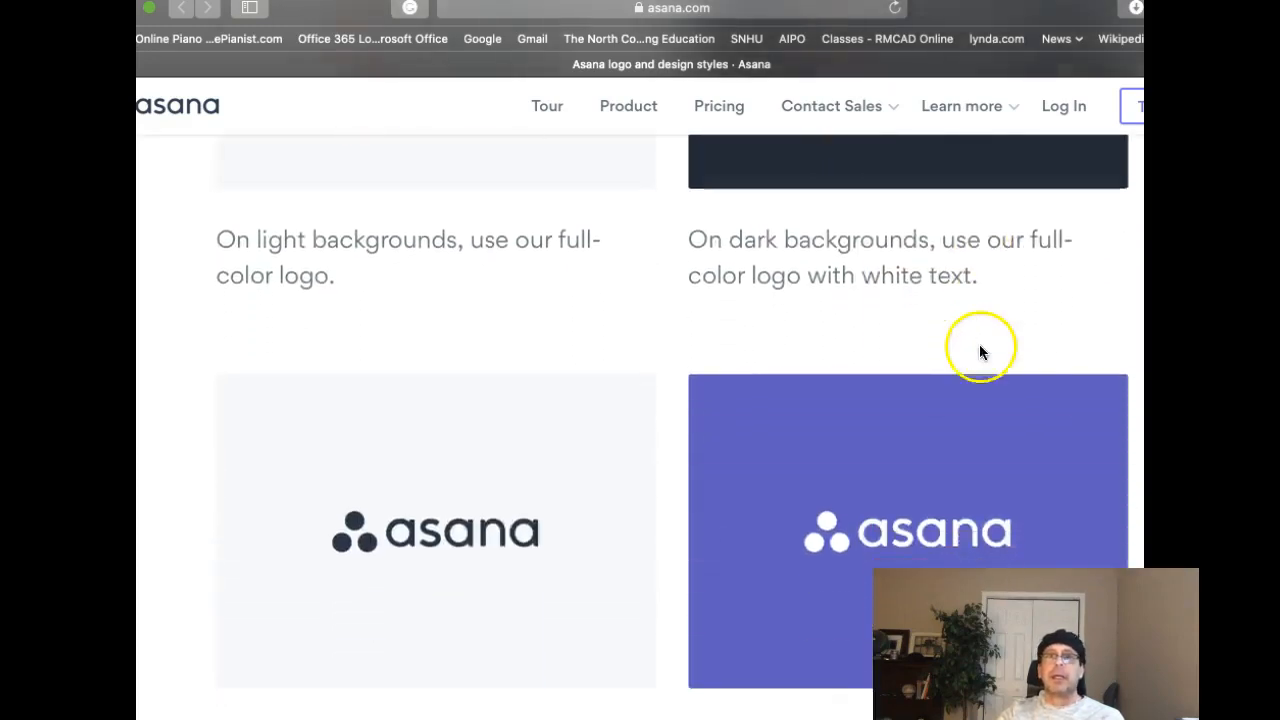
scroll(down, 3)
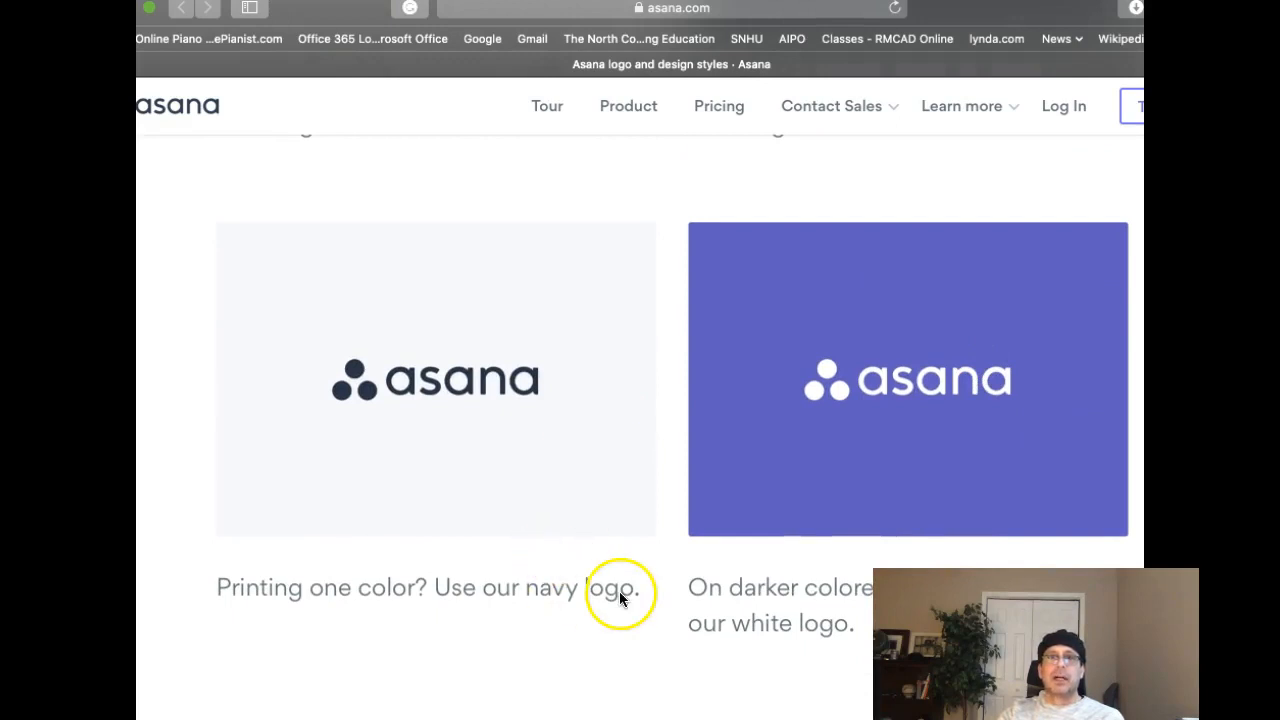
scroll(down, 3)
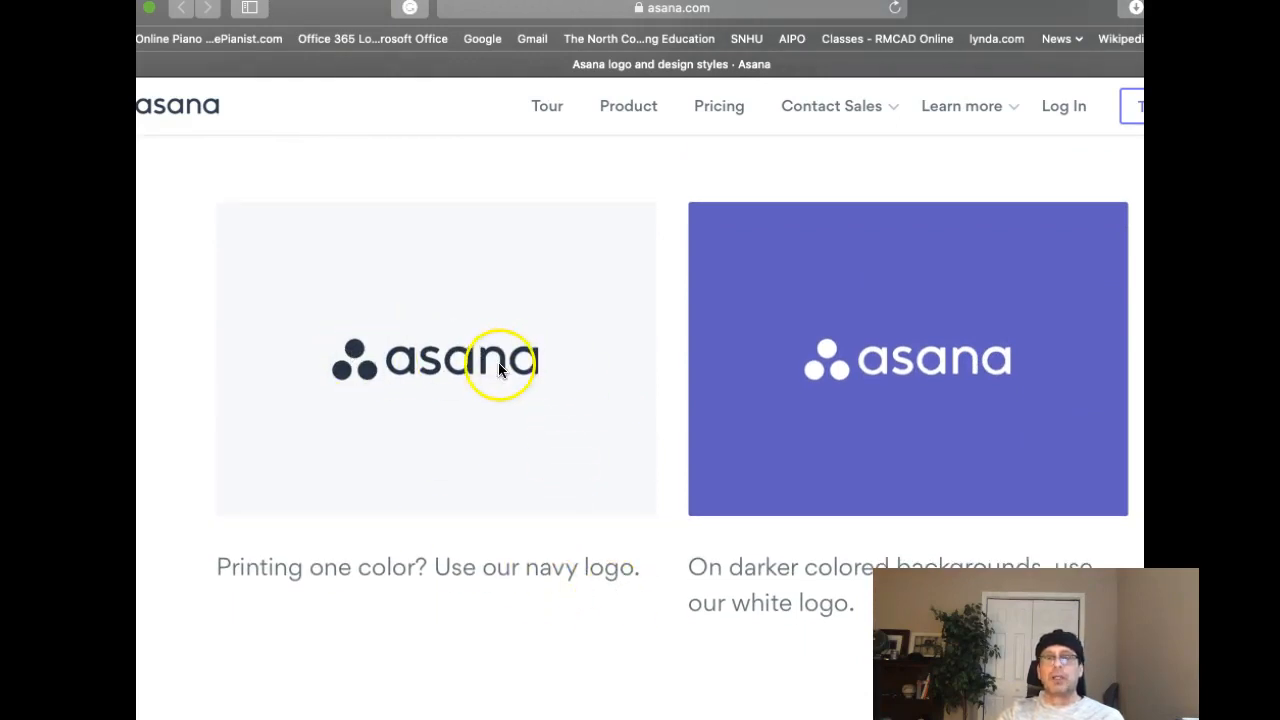
mouse_move(496, 250)
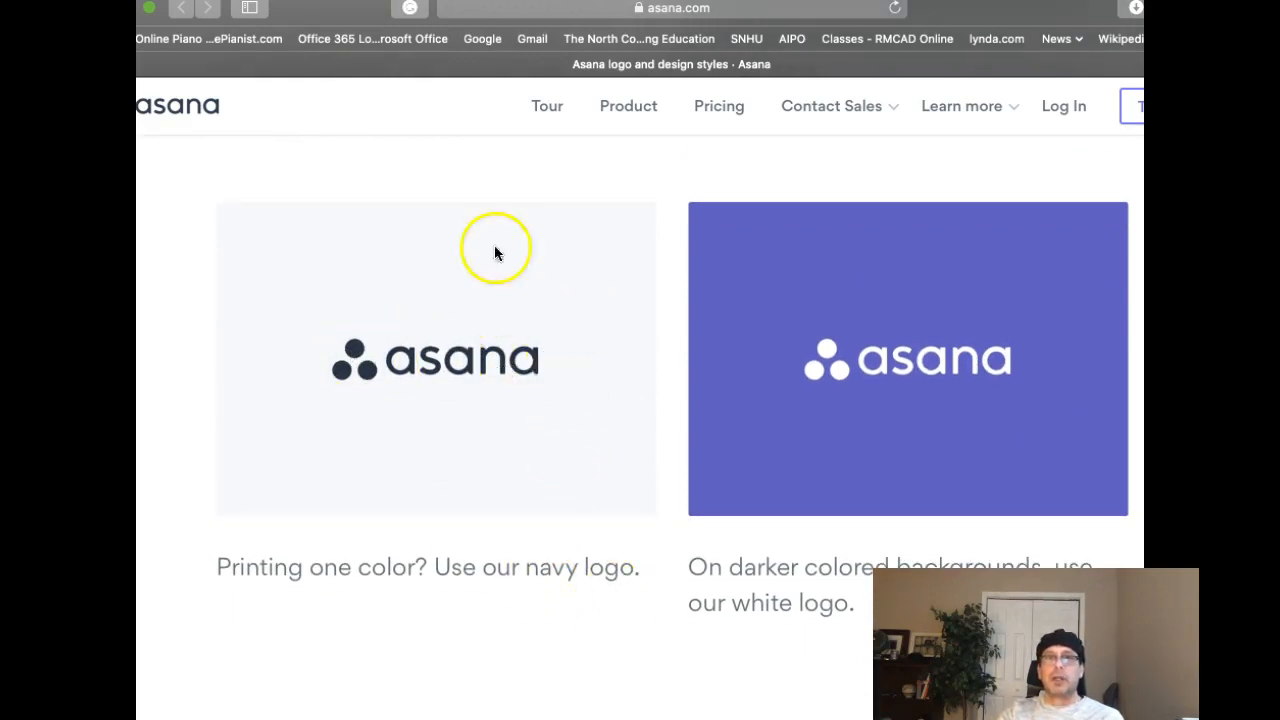
scroll(down, 3)
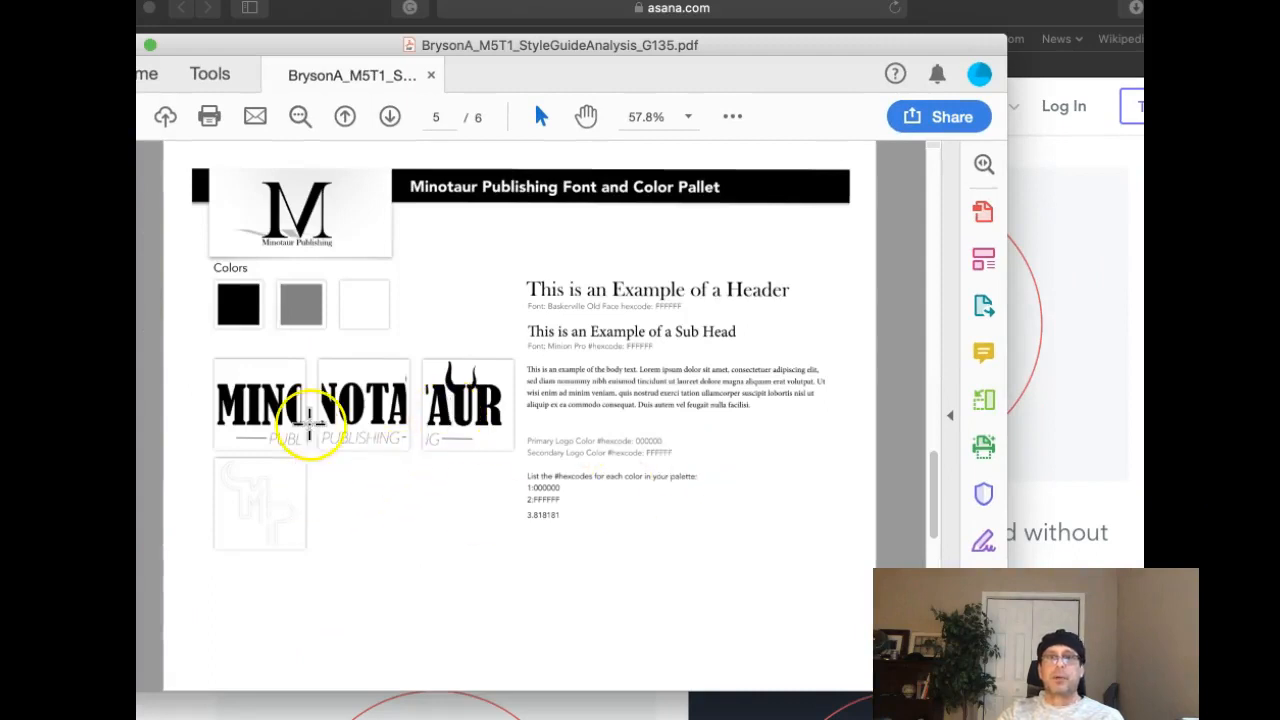
mouse_move(584, 460)
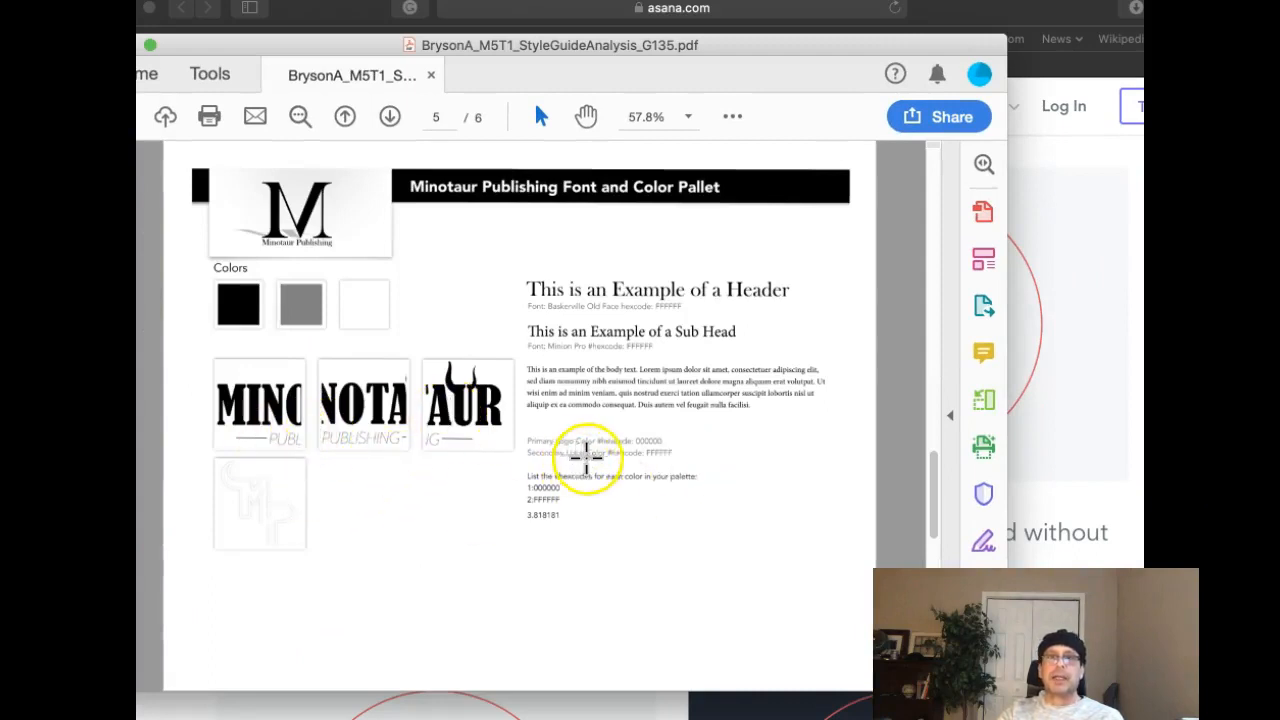
mouse_move(310, 408)
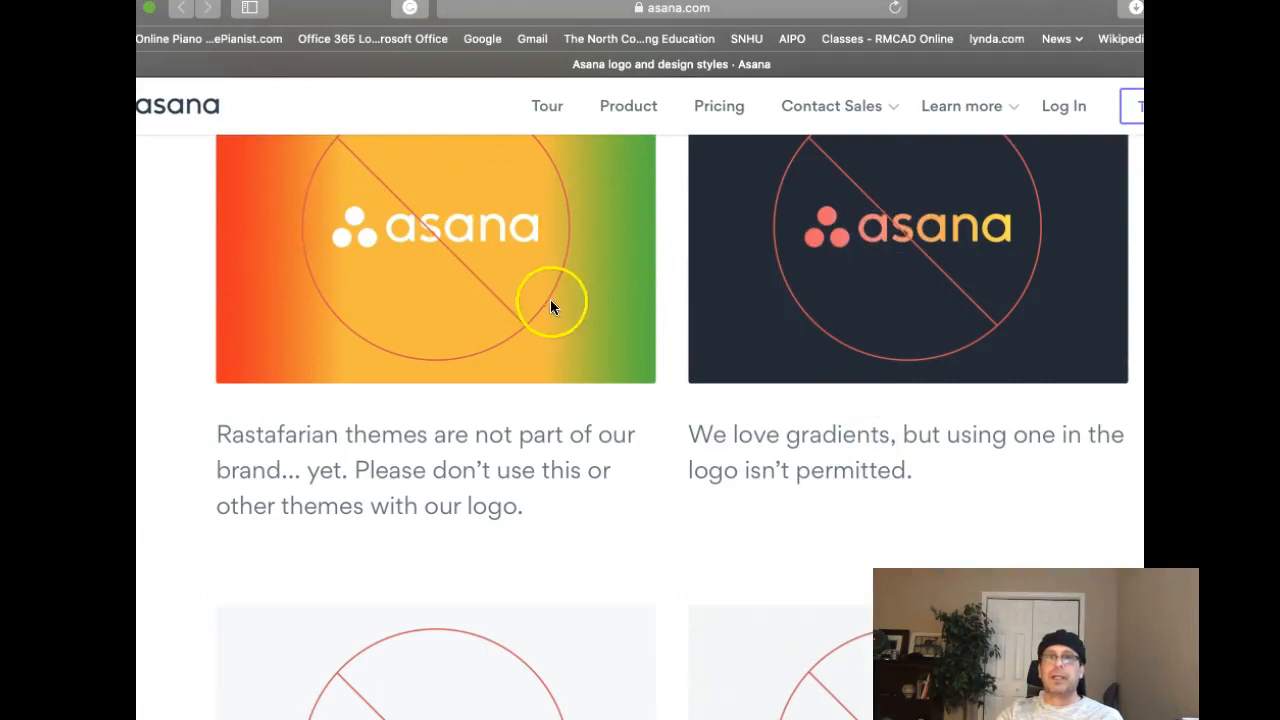
Scroll through Asana's Logo don'ts: recoloured dots, gradients and grayscale versions.
scroll(down, 3)
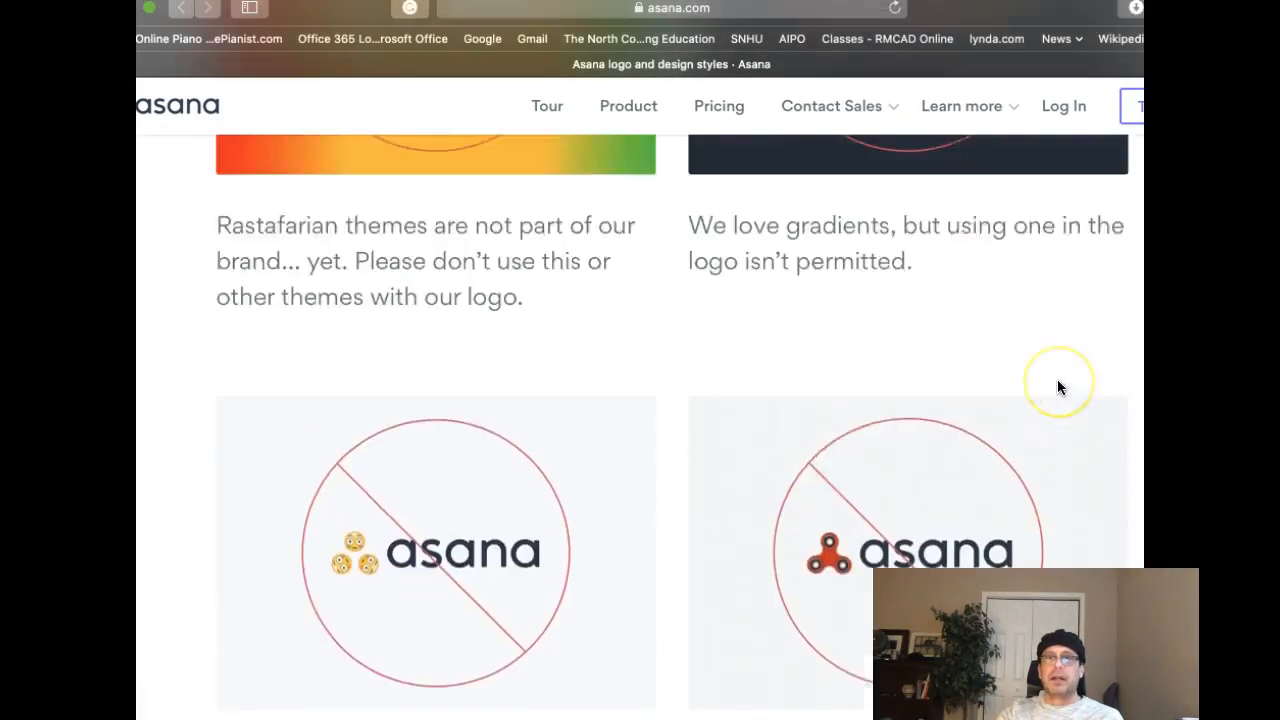
scroll(down, 3)
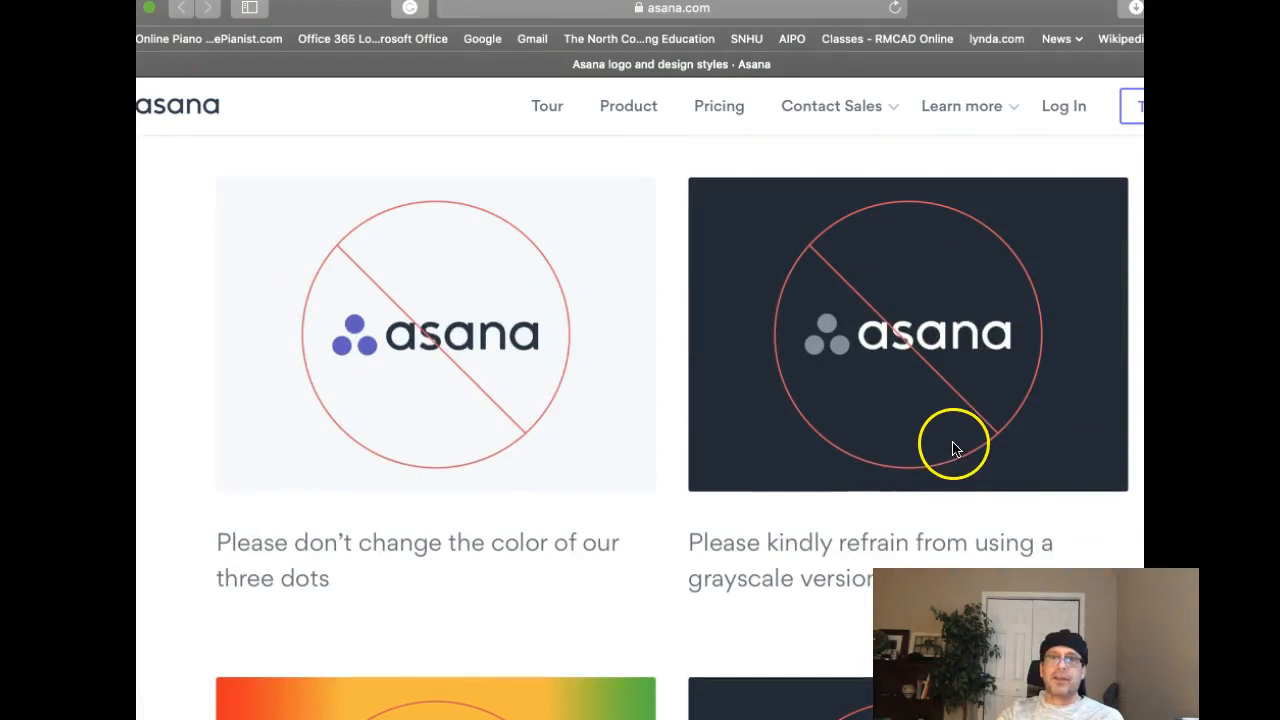
mouse_move(996, 440)
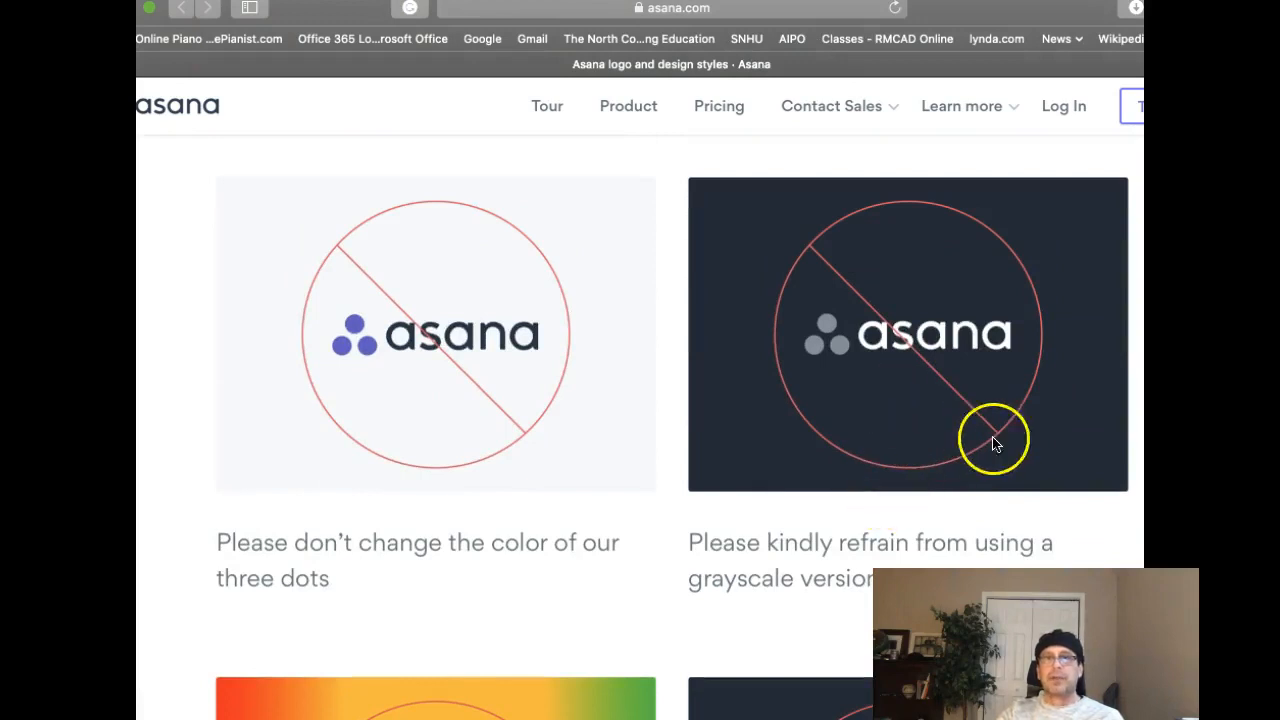
mouse_move(844, 500)
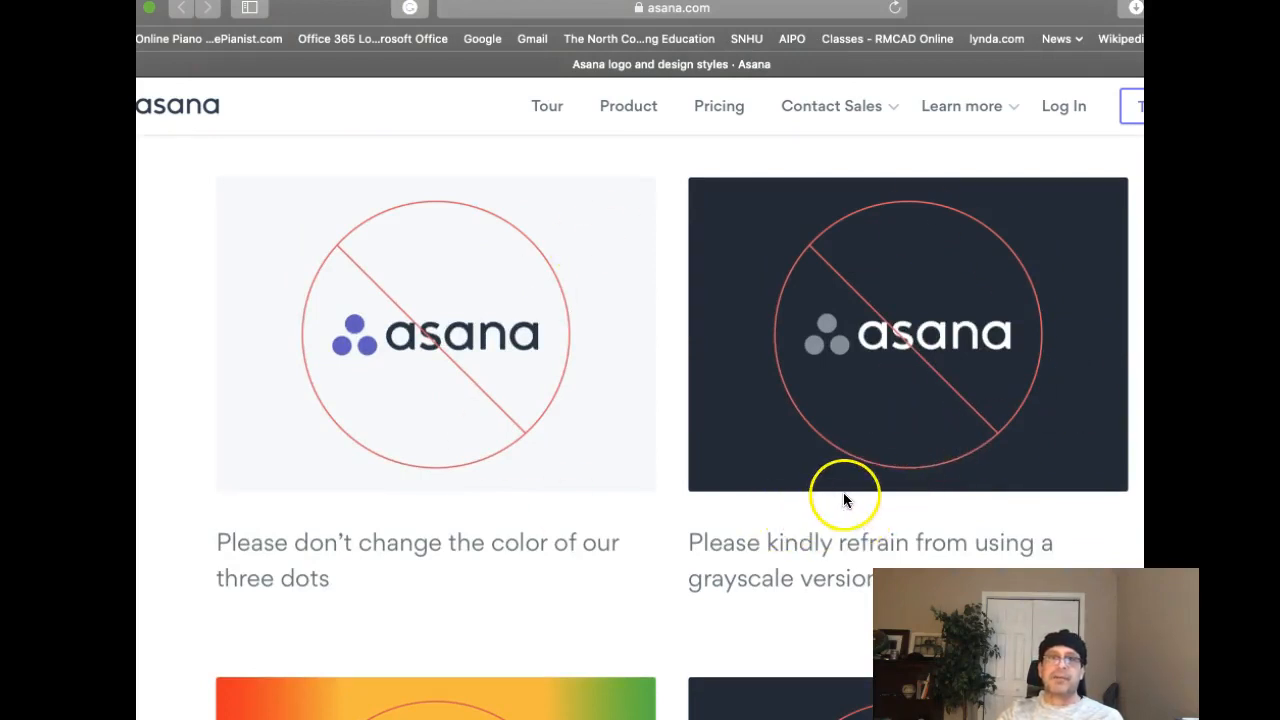
scroll(down, 3)
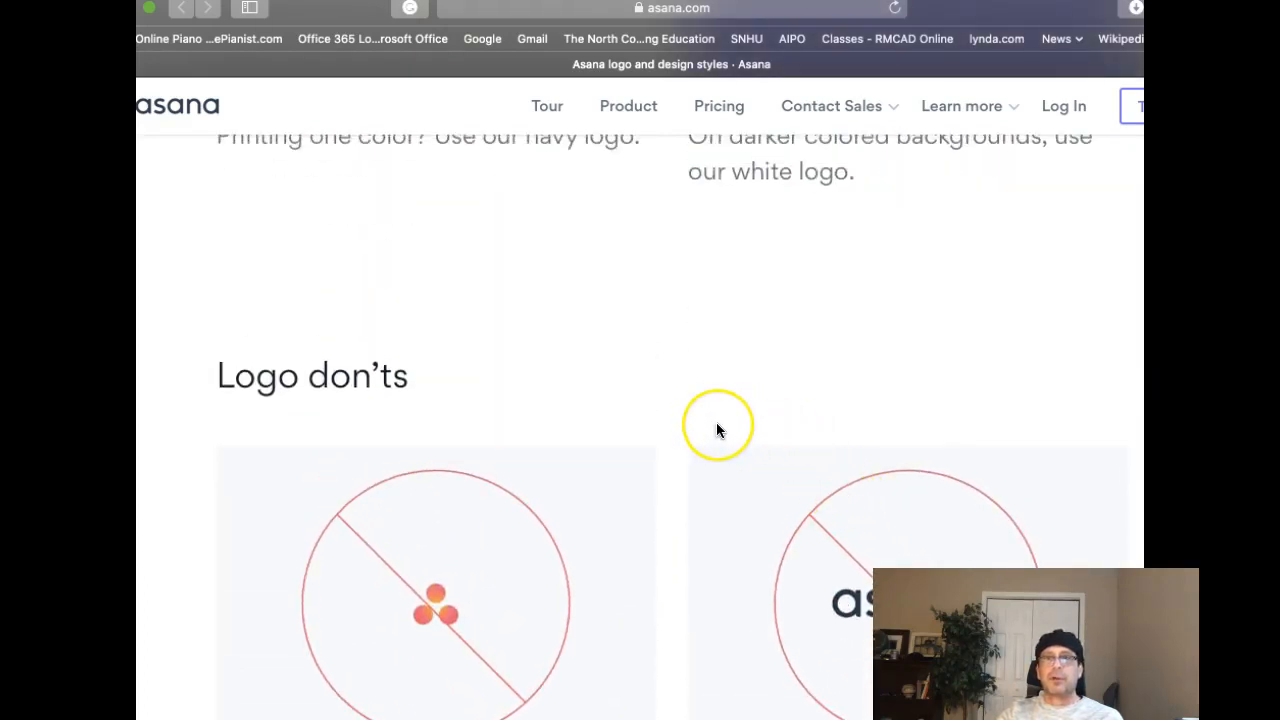
scroll(down, 3)
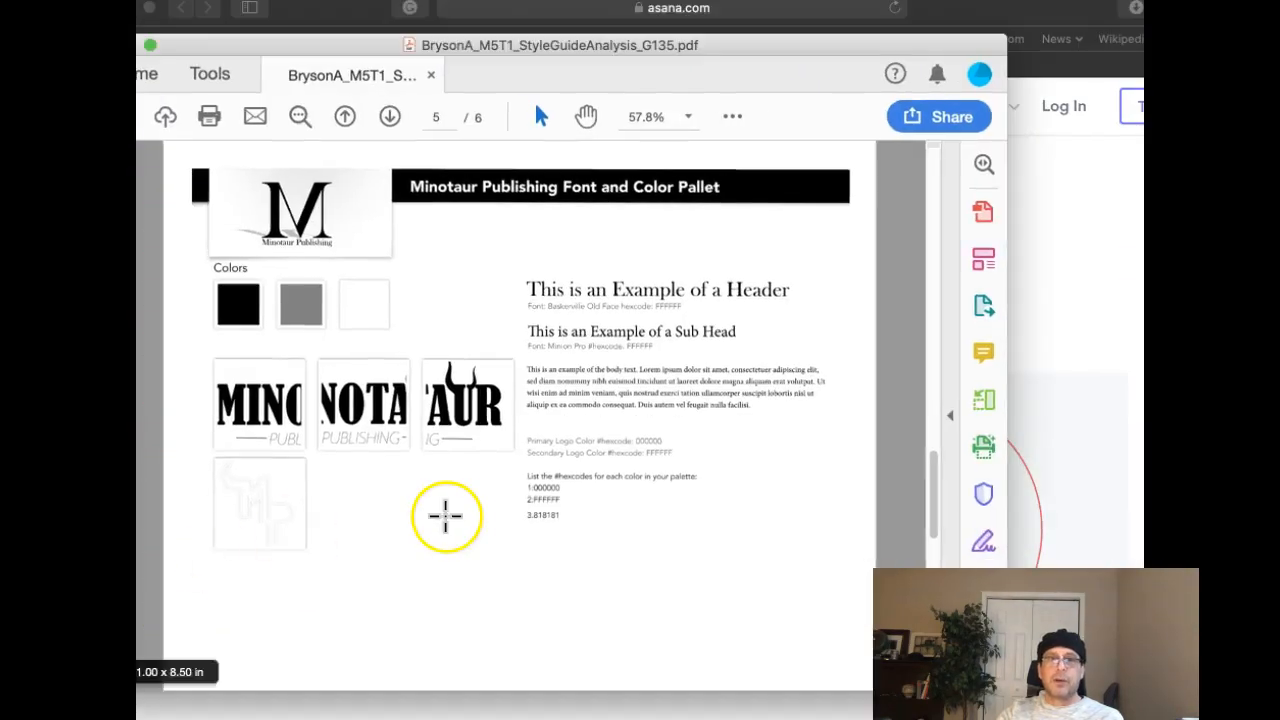
Return to the style guide's page 5 font and color palette with its hex codes.
click(344, 116)
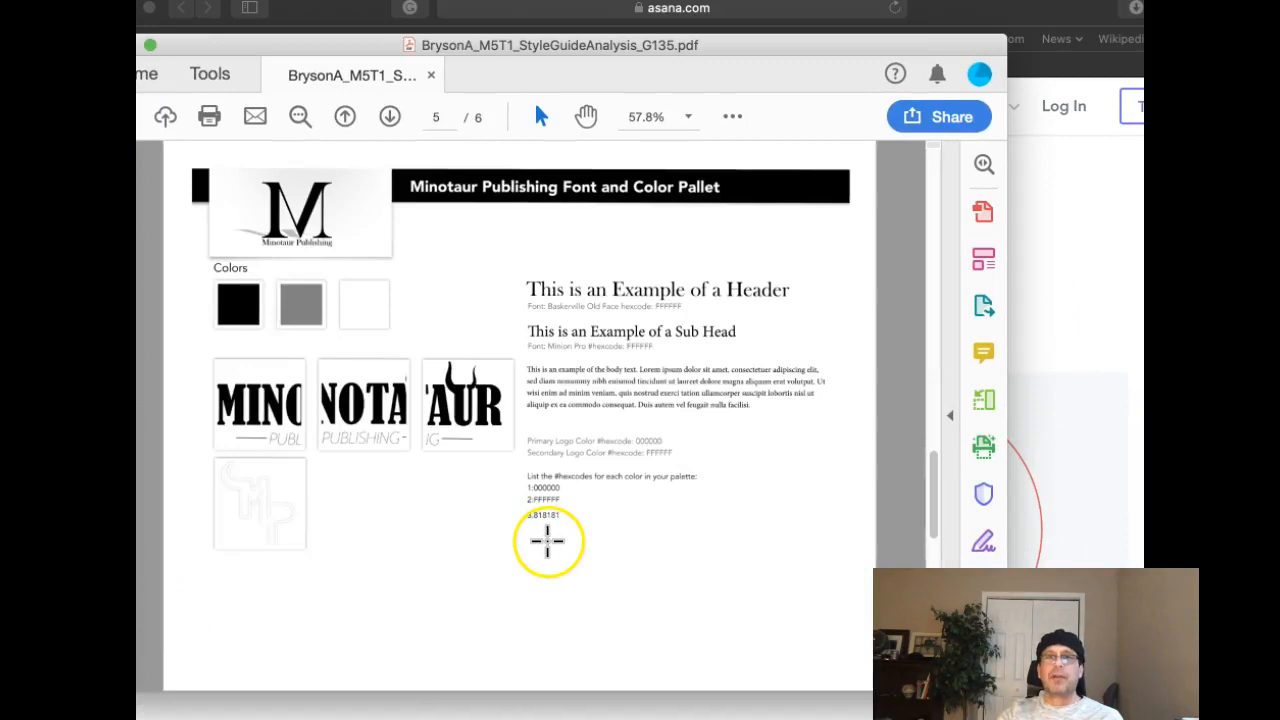
mouse_move(696, 510)
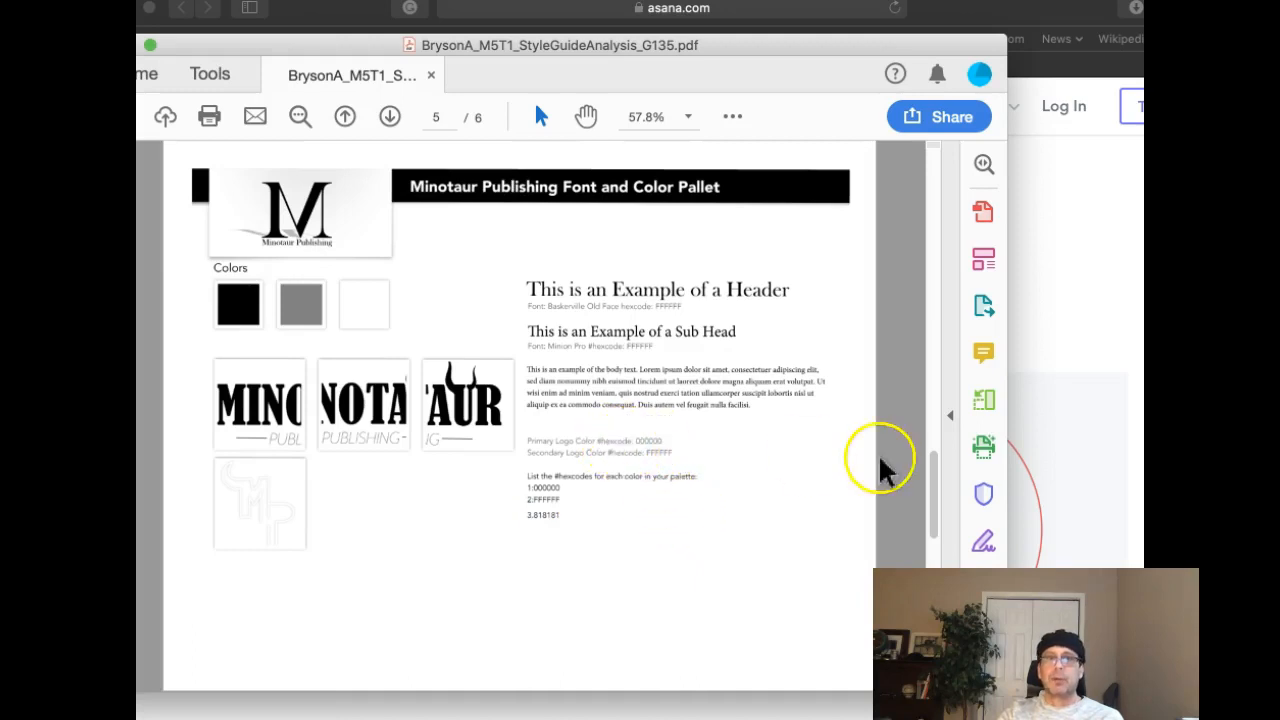
mouse_move(730, 460)
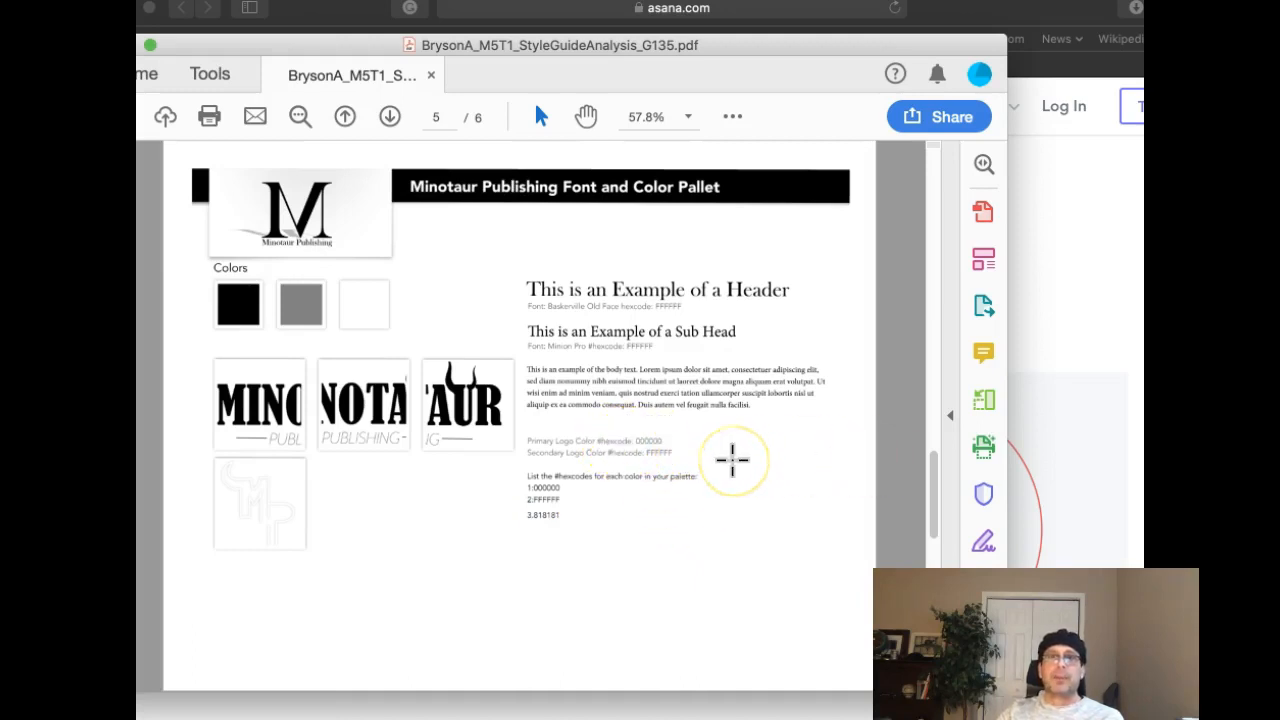